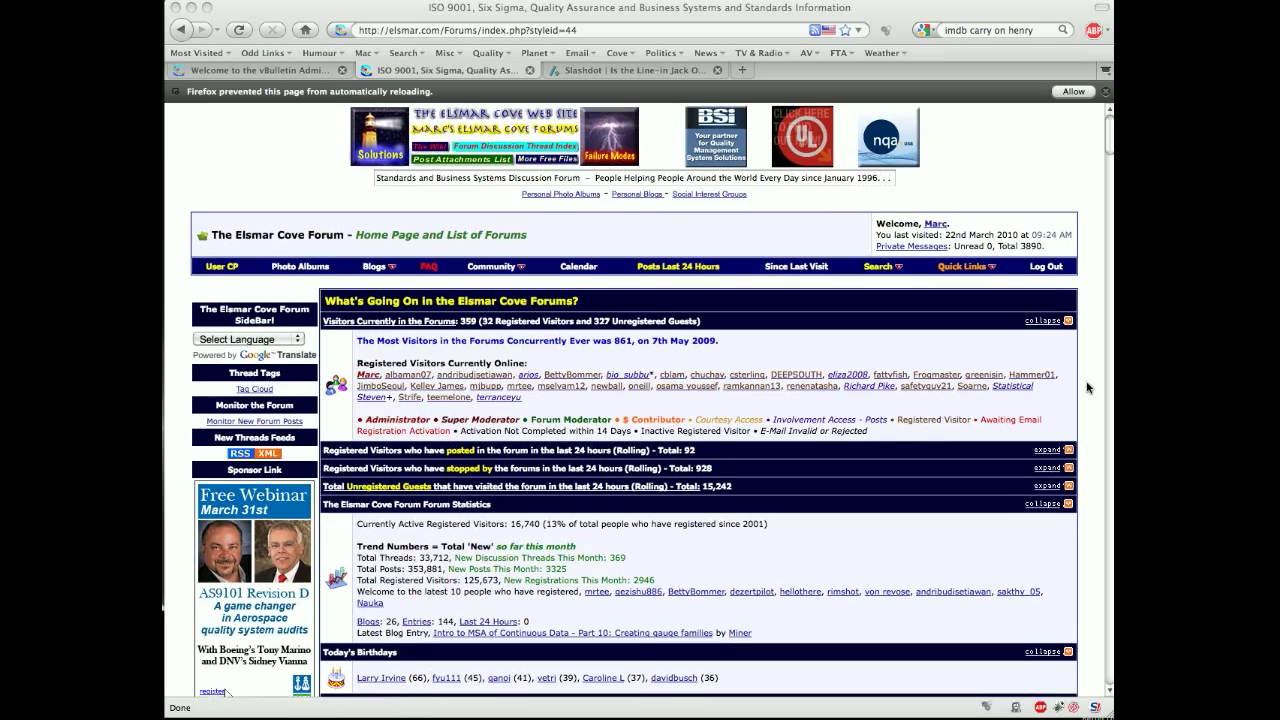
Step: Scroll to the forum footer and follow the 'Mod' link to the Moderator Control Panel login
scroll(down, 3)
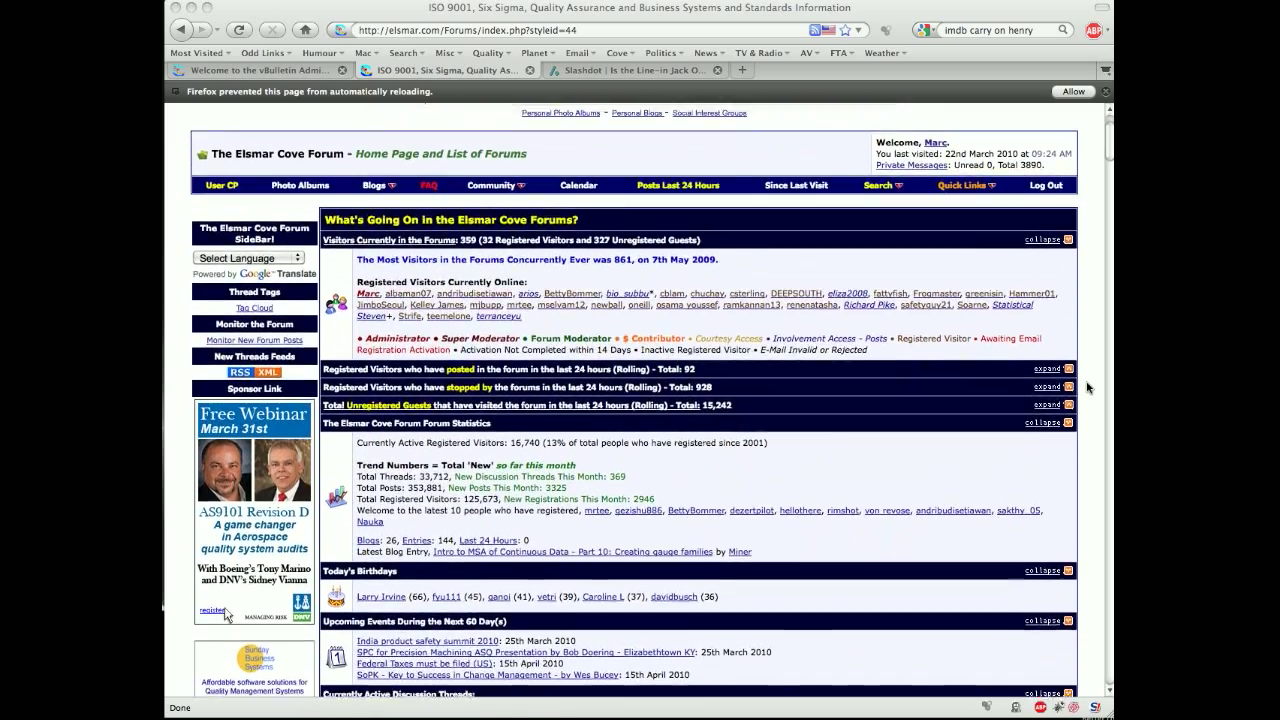
scroll(down, 3)
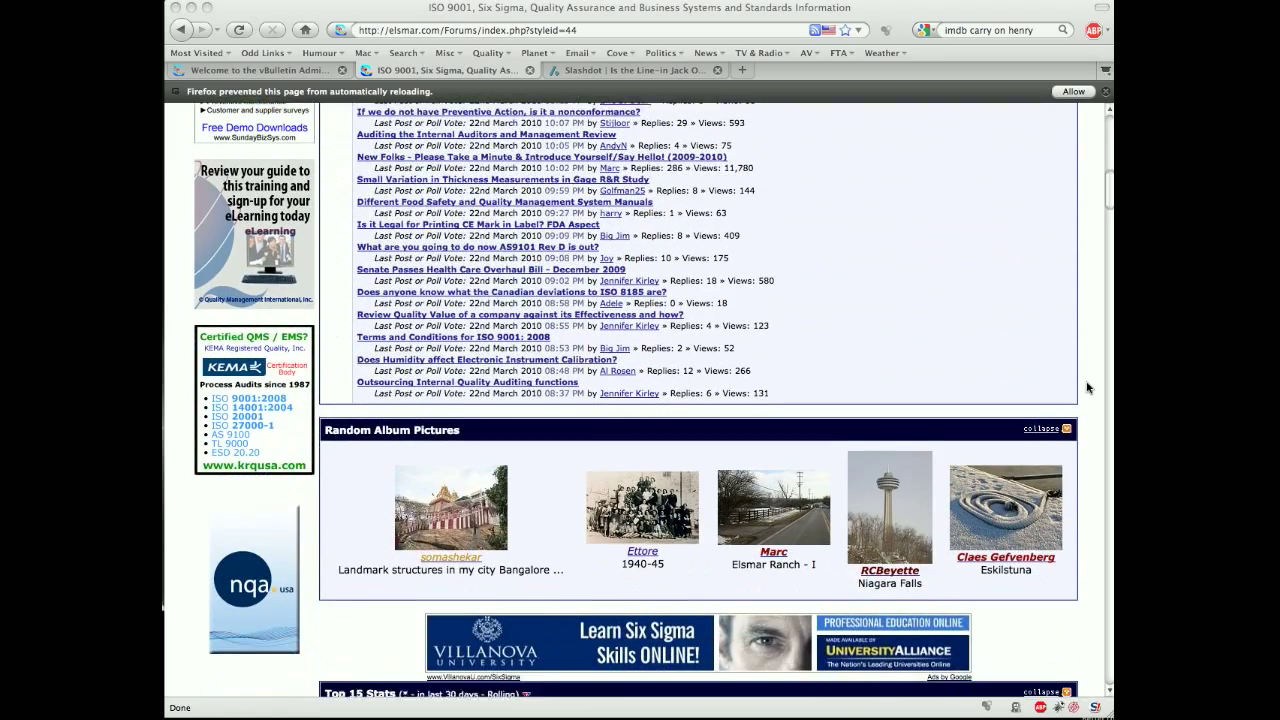
scroll(down, 3)
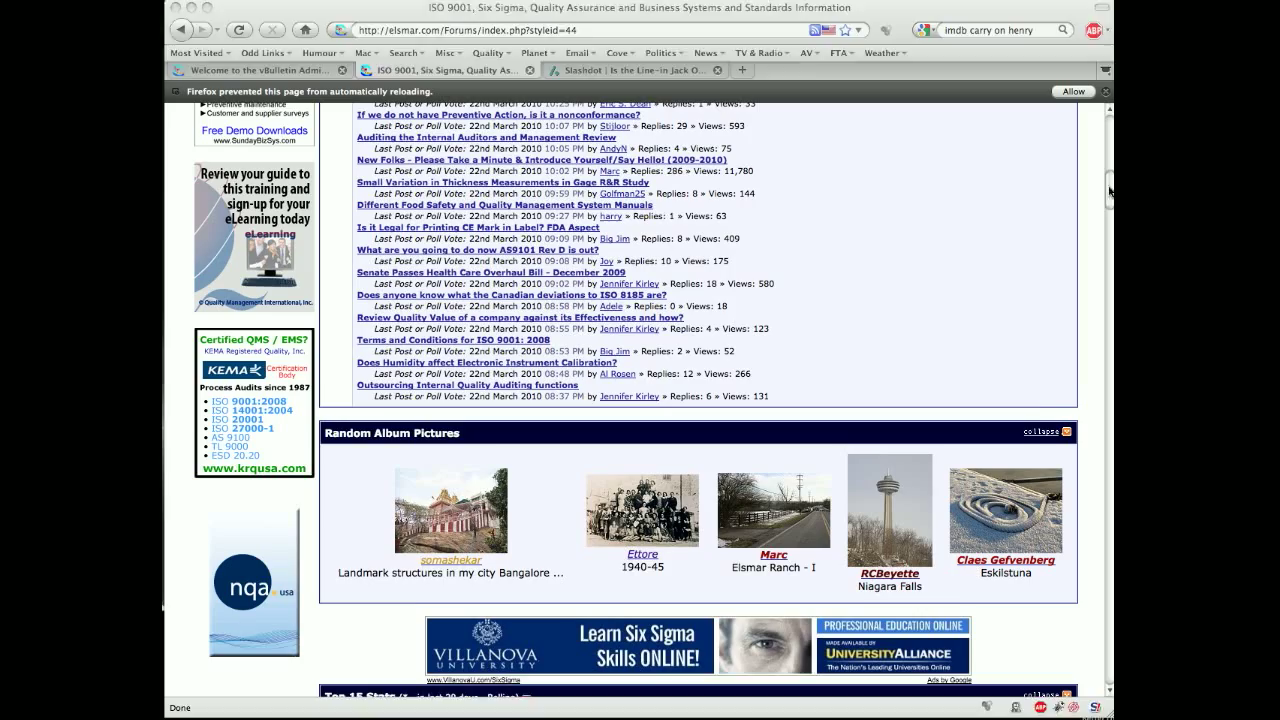
scroll(down, 3)
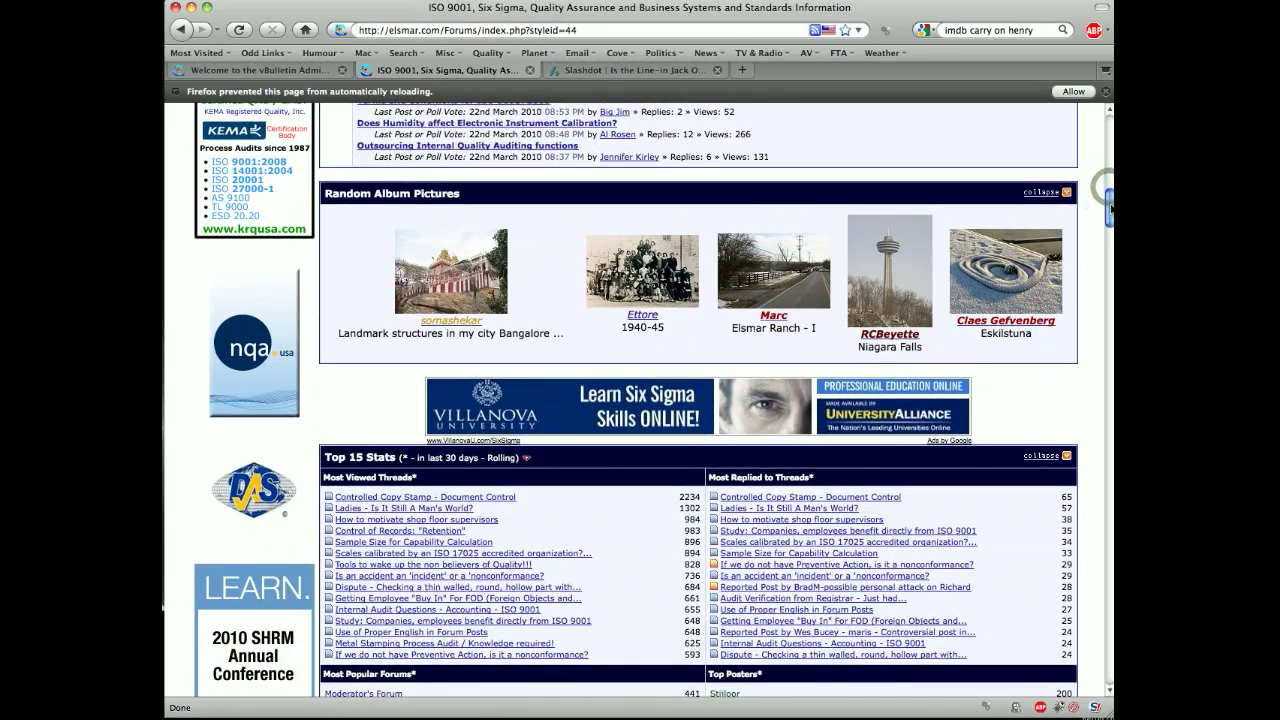
scroll(down, 3)
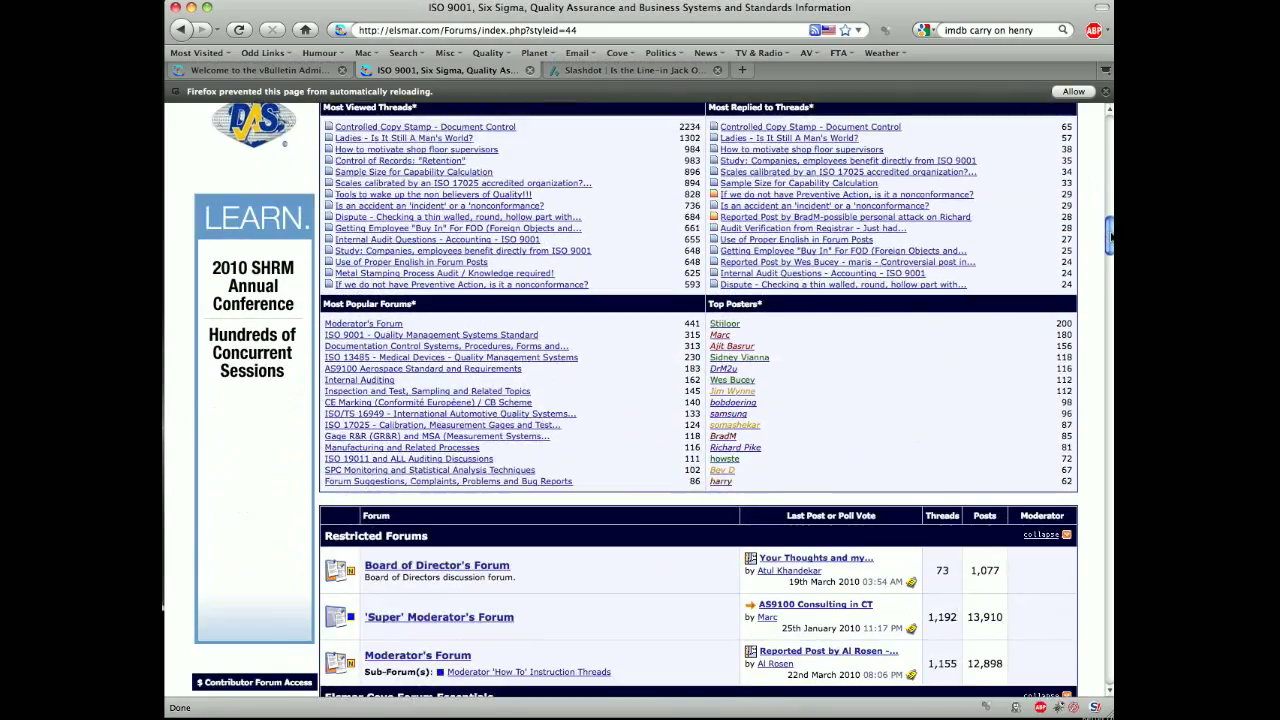
scroll(down, 3)
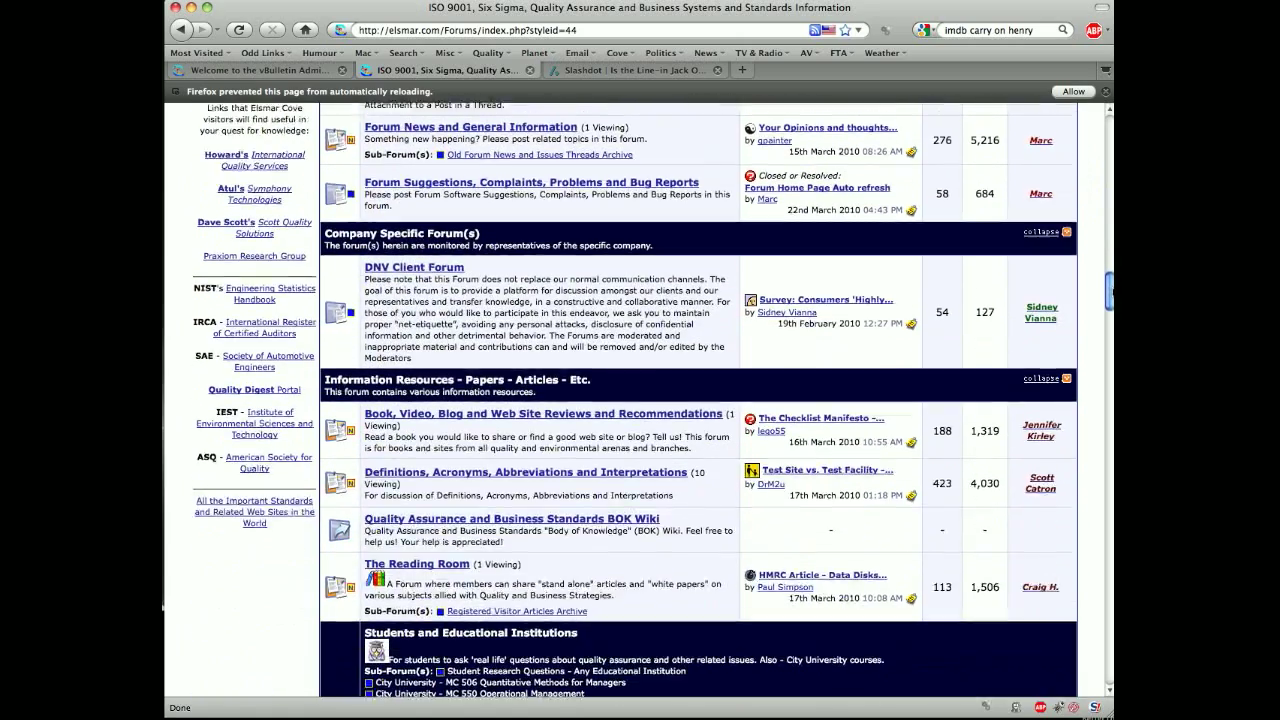
scroll(down, 3)
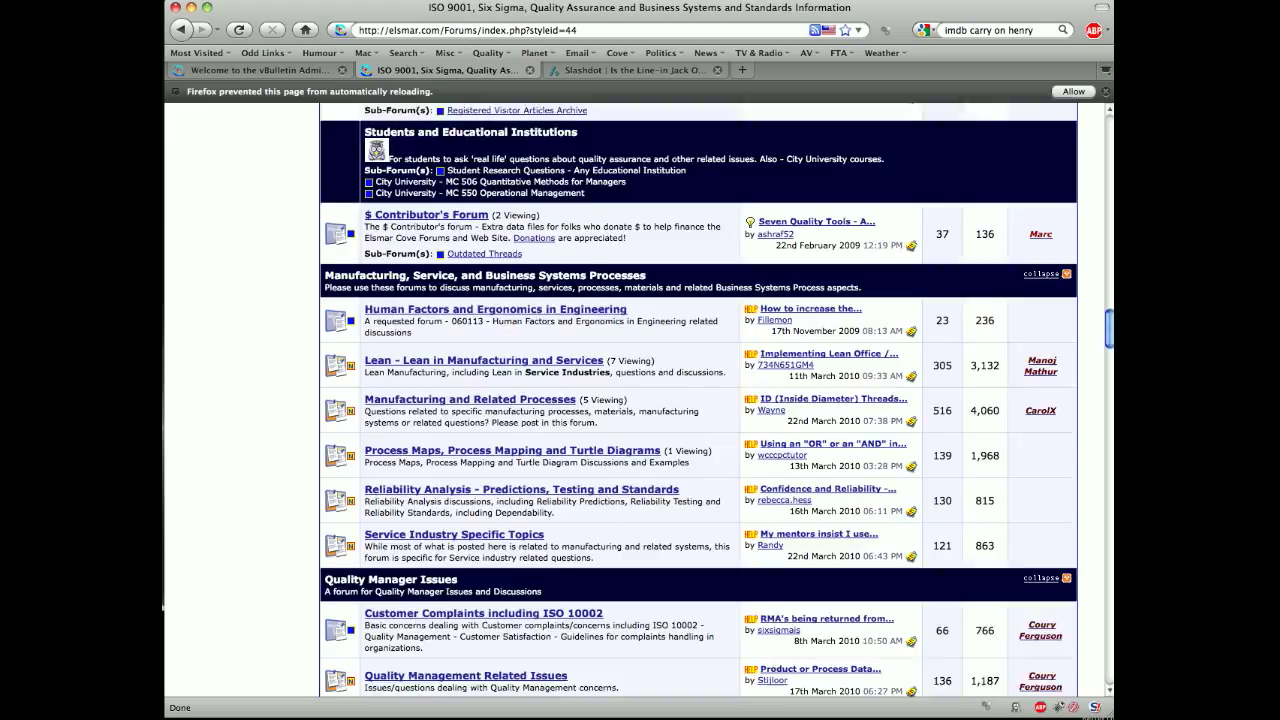
scroll(down, 3)
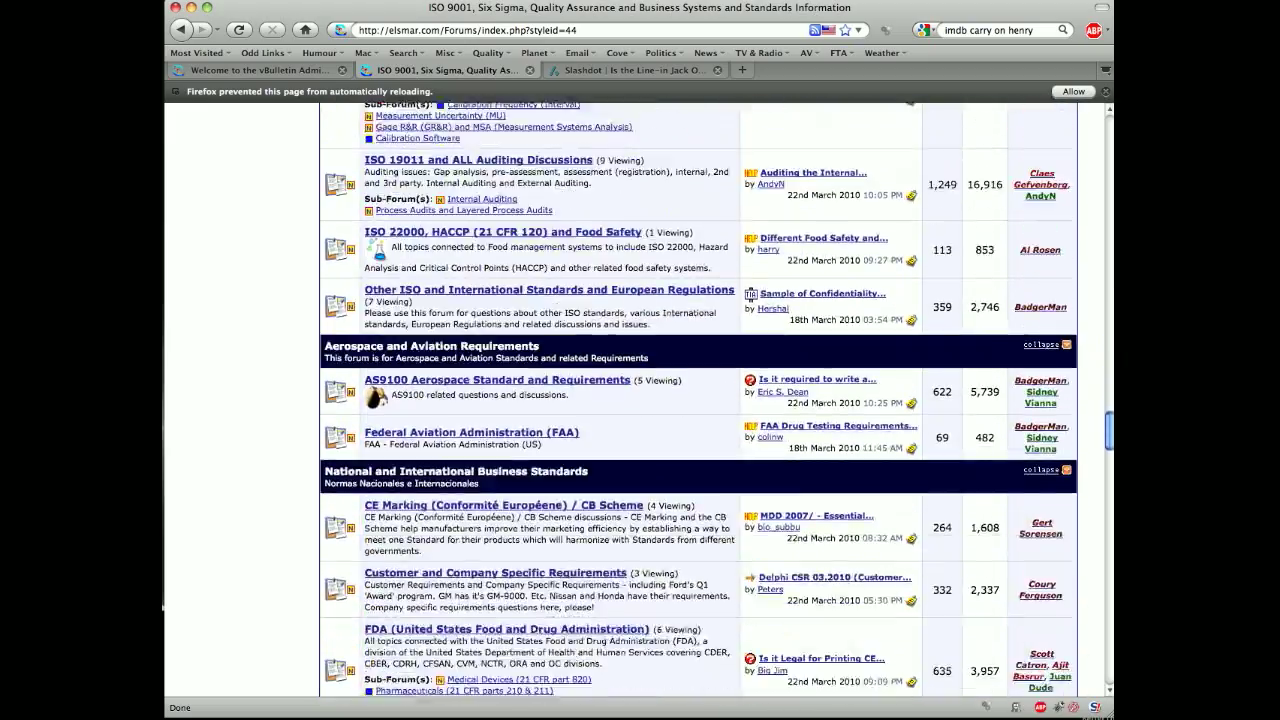
scroll(down, 3)
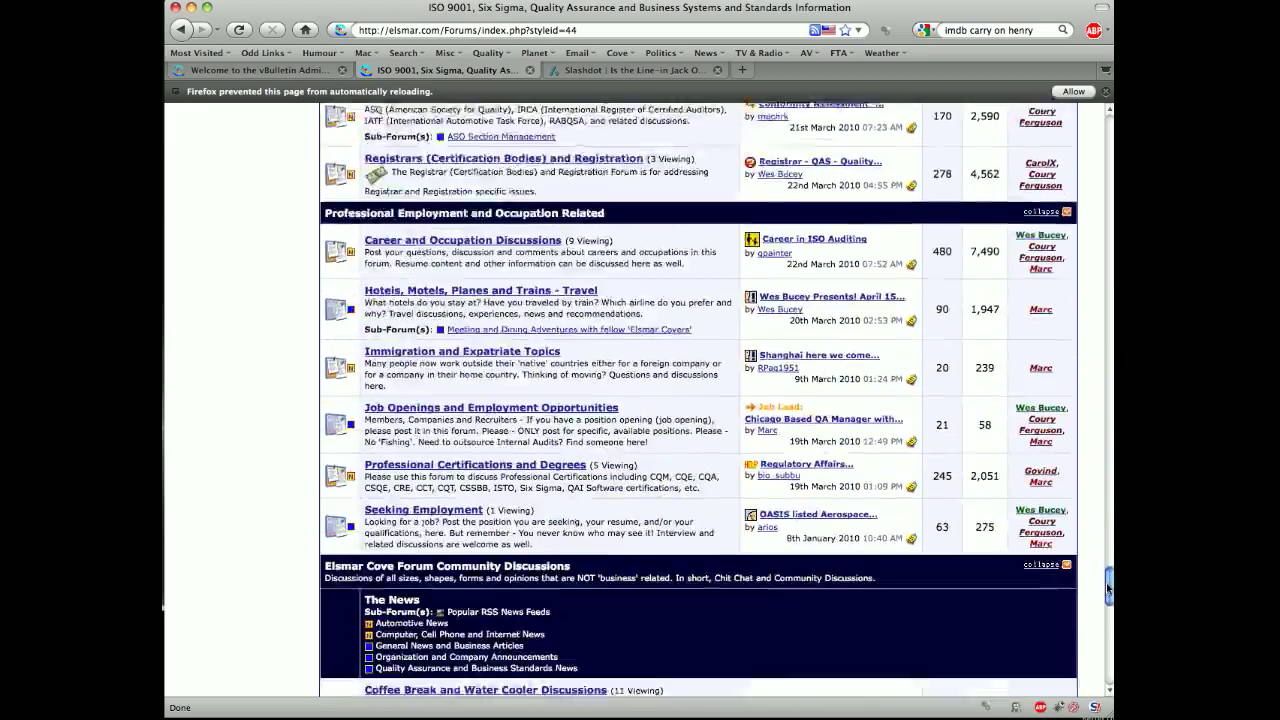
scroll(down, 3)
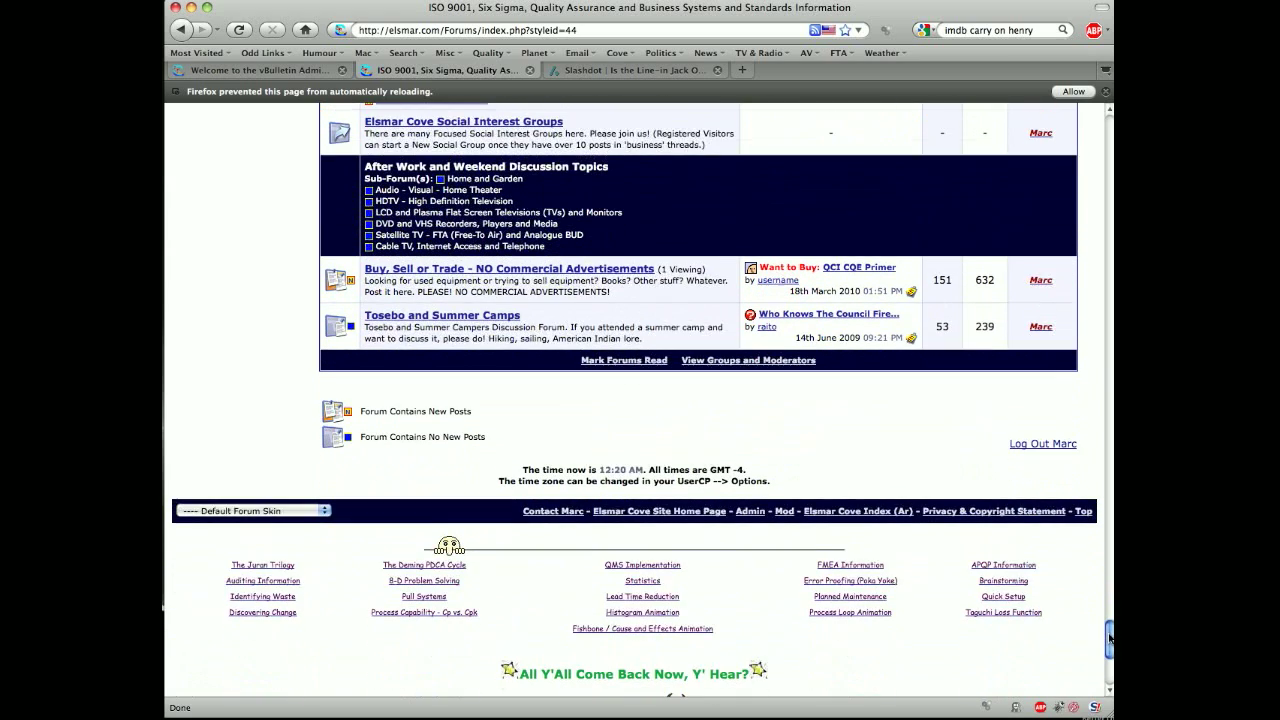
scroll(down, 3)
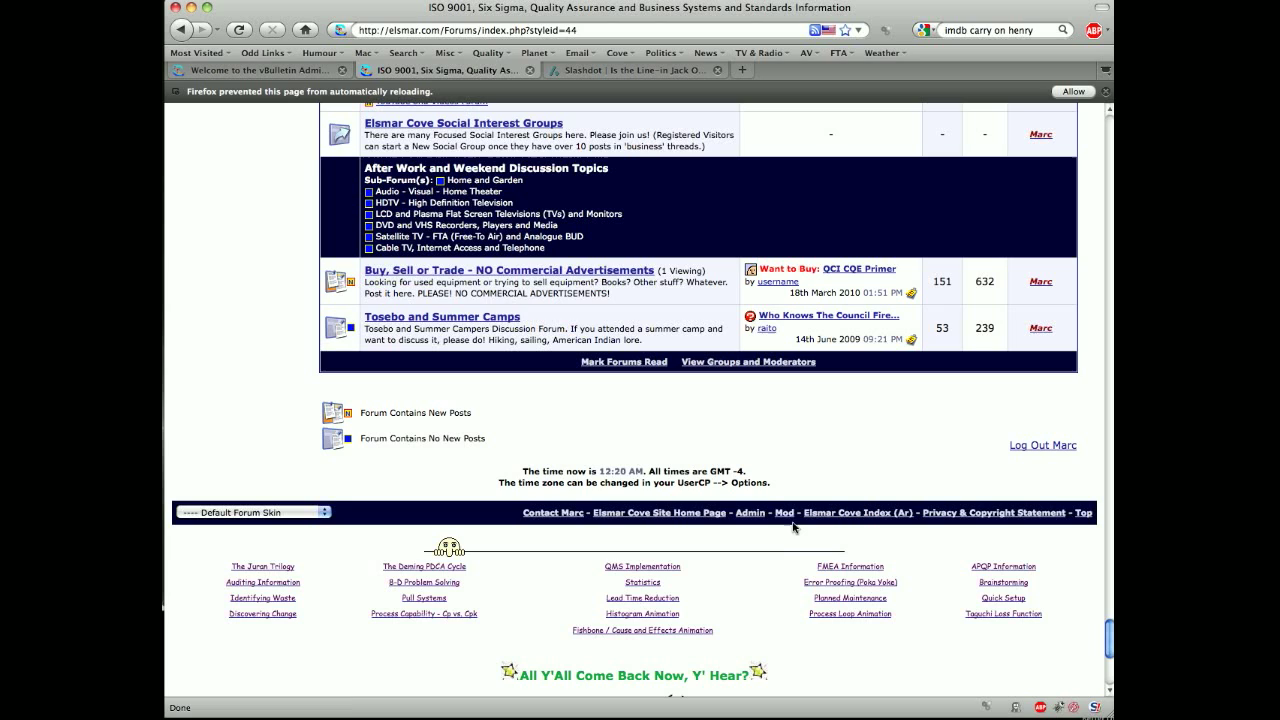
mouse_move(784, 512)
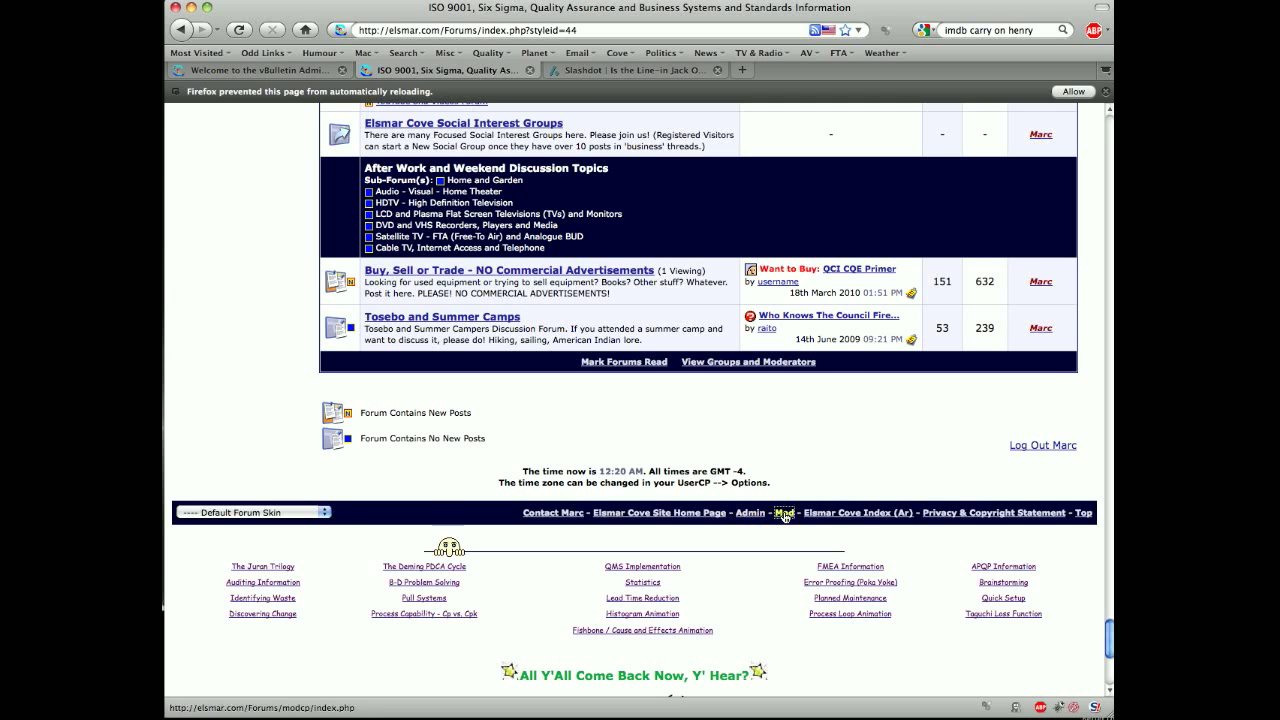
click(784, 512)
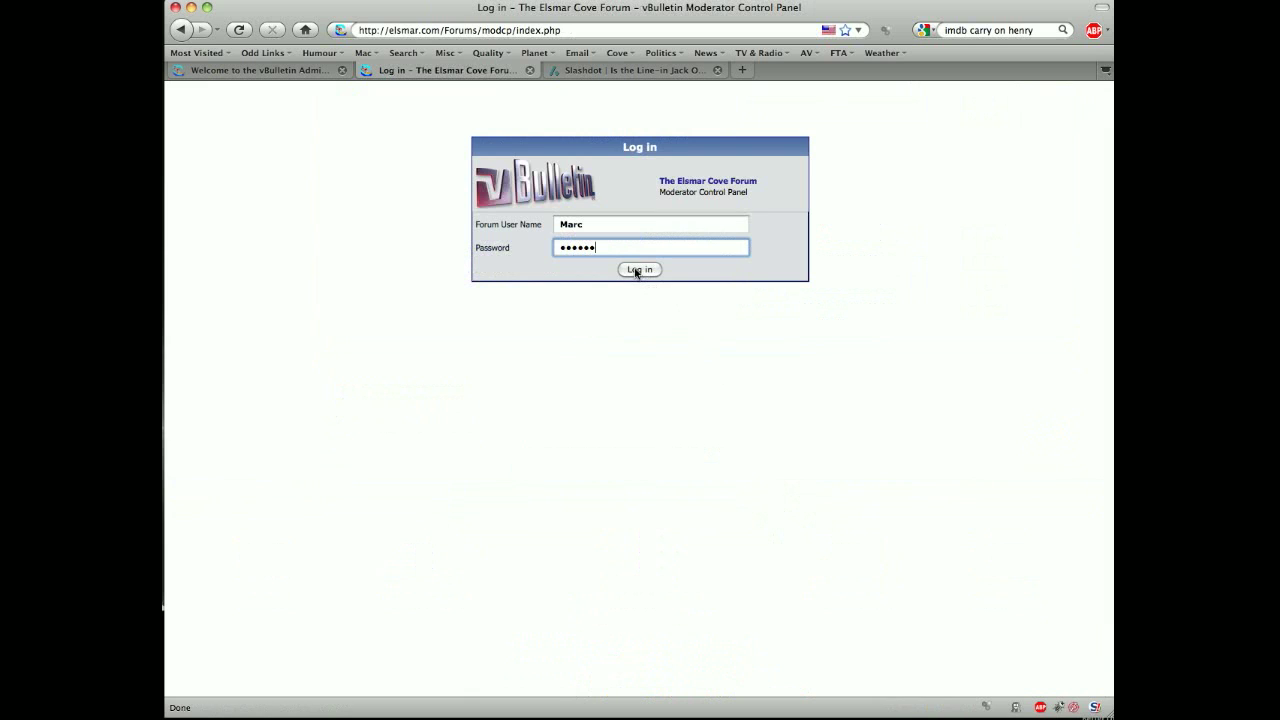
Step: Log in to the Moderator Control Panel to reach its welcome page
click(640, 268)
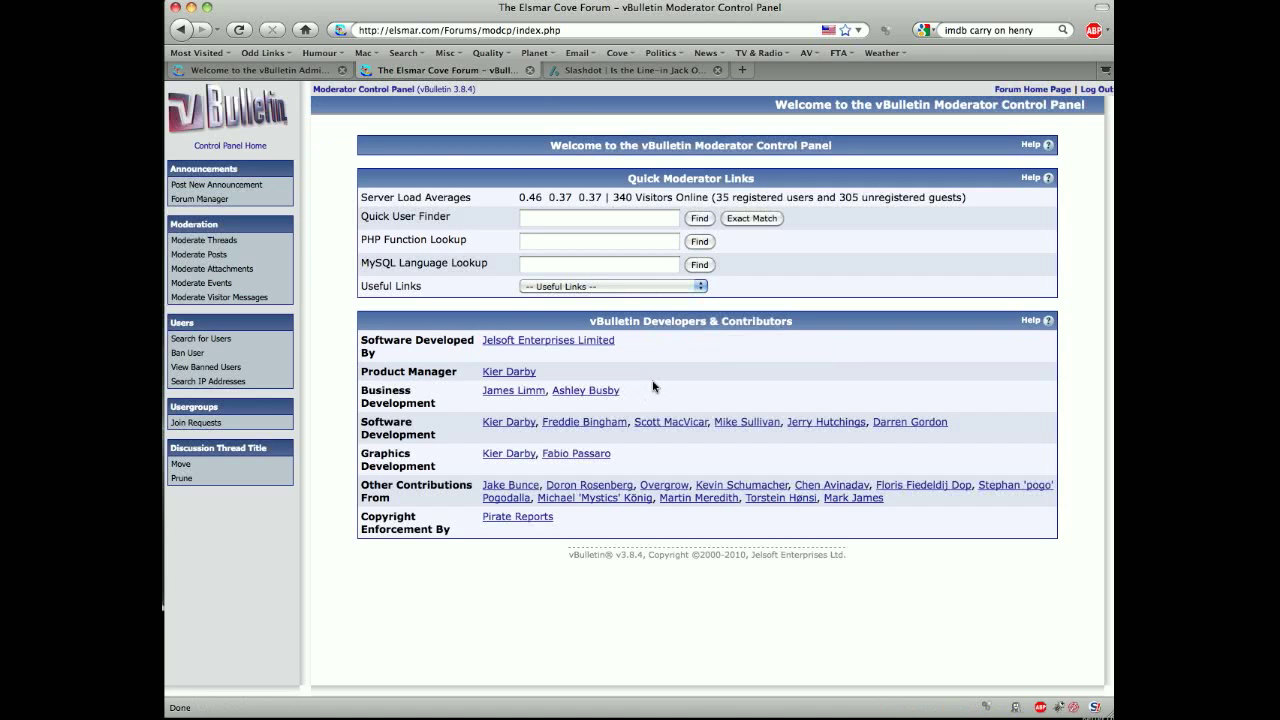
mouse_move(648, 388)
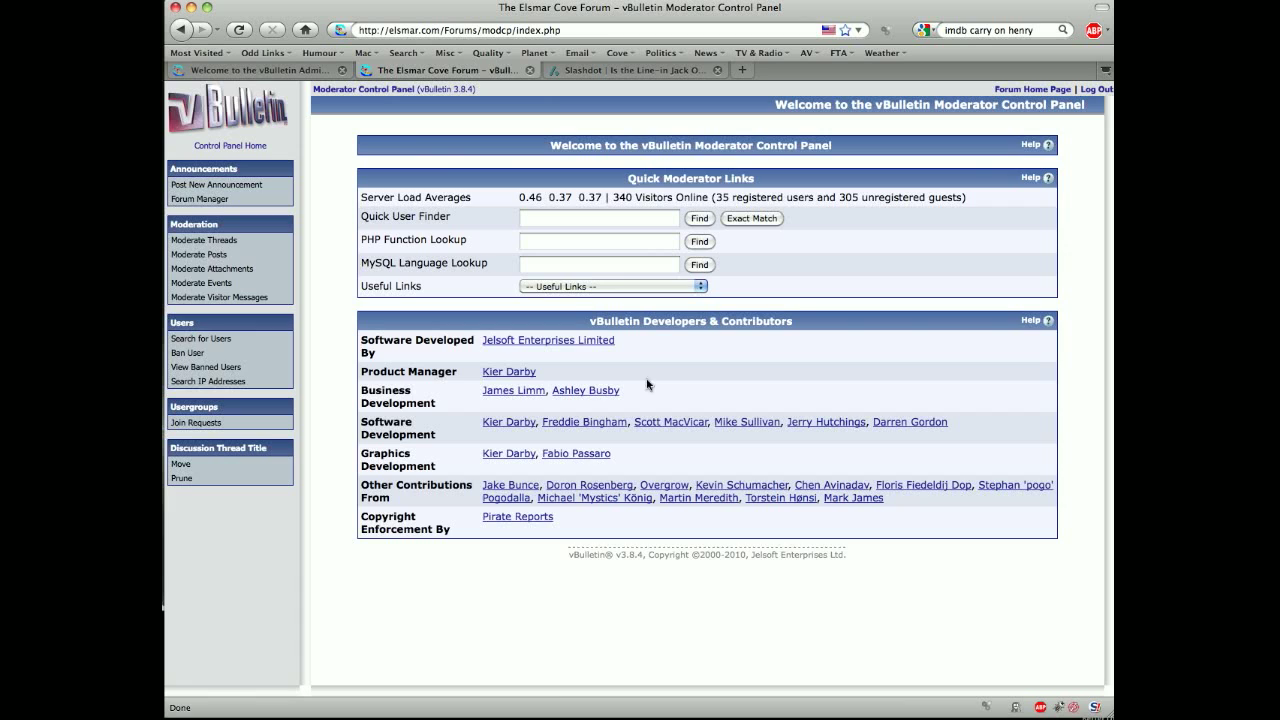
mouse_move(204, 240)
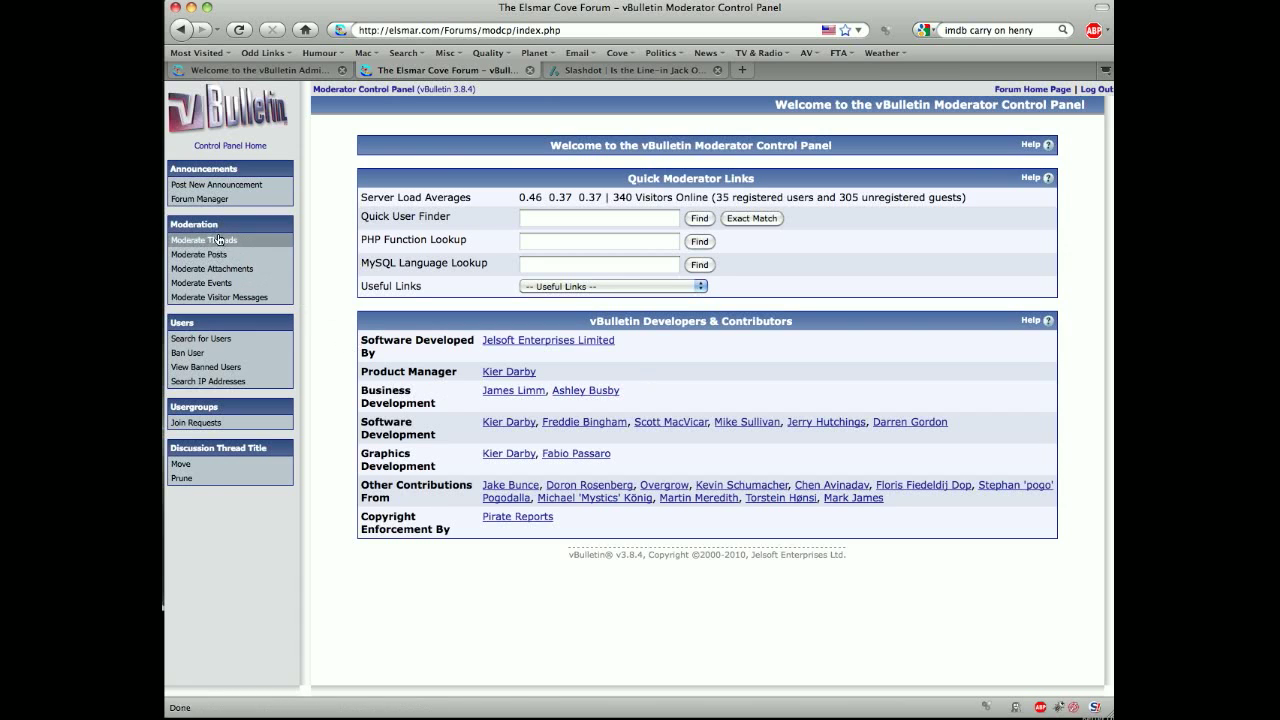
mouse_move(220, 296)
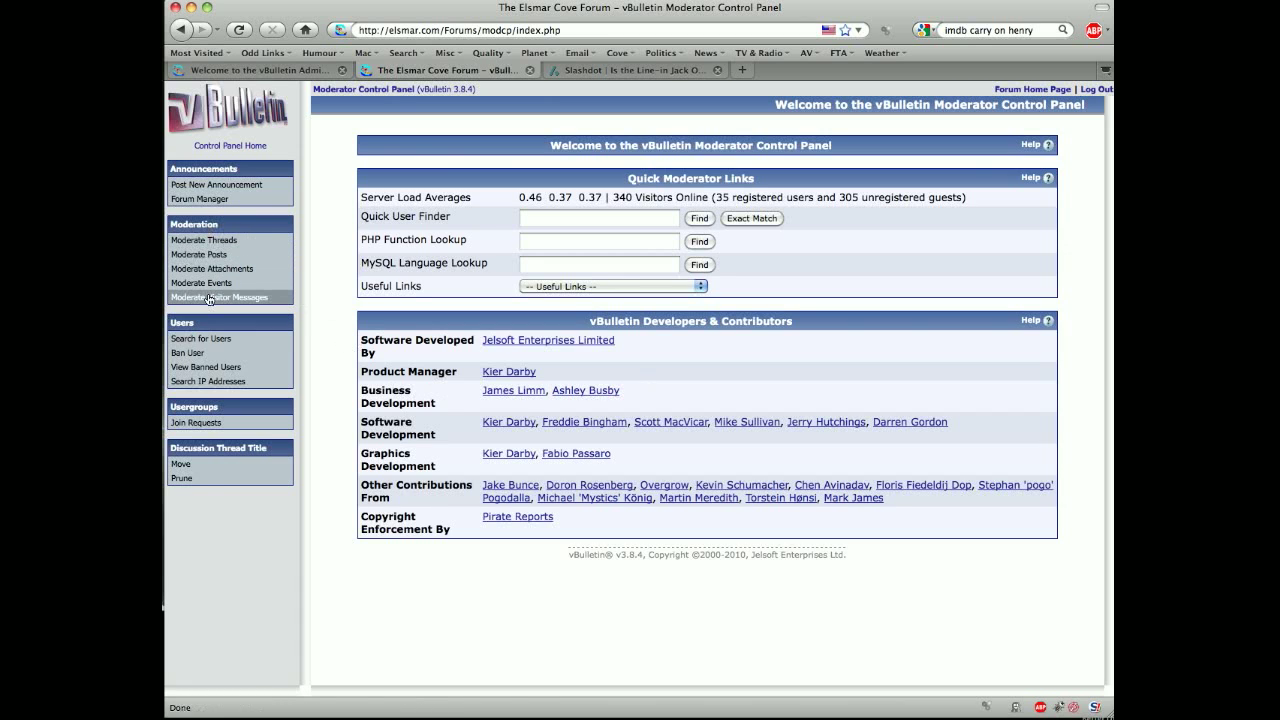
mouse_move(218, 296)
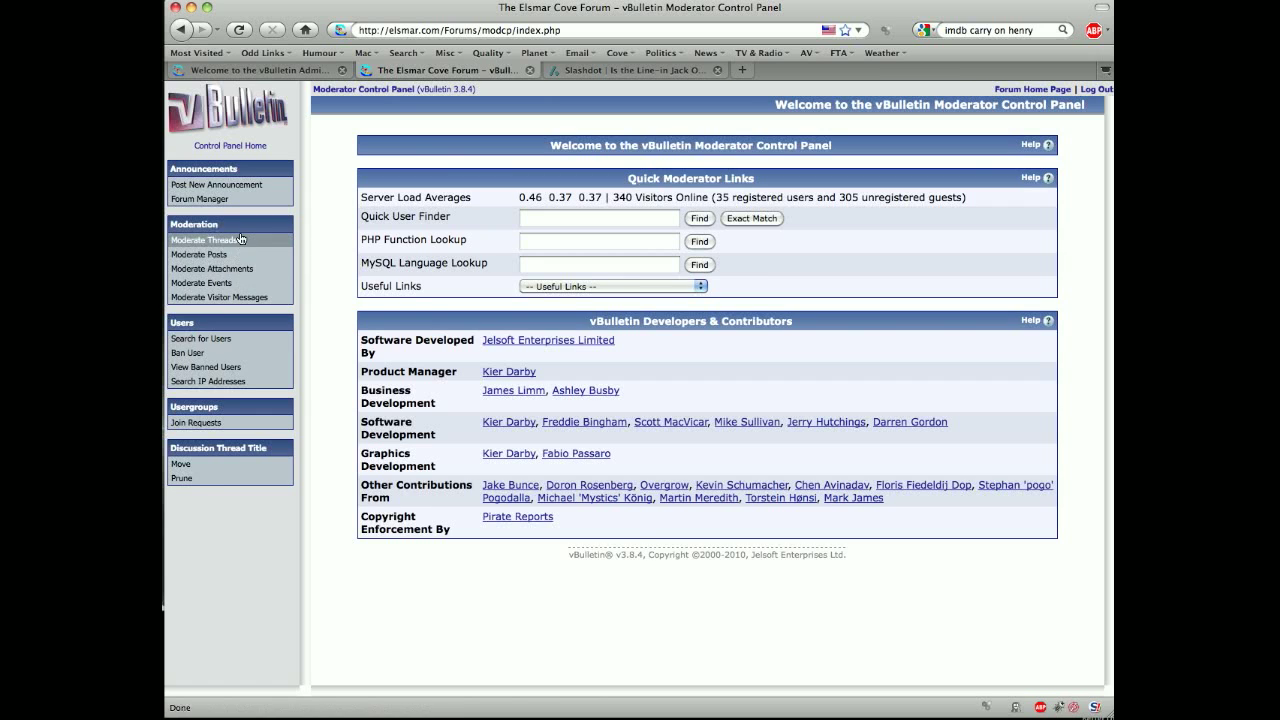
mouse_move(220, 296)
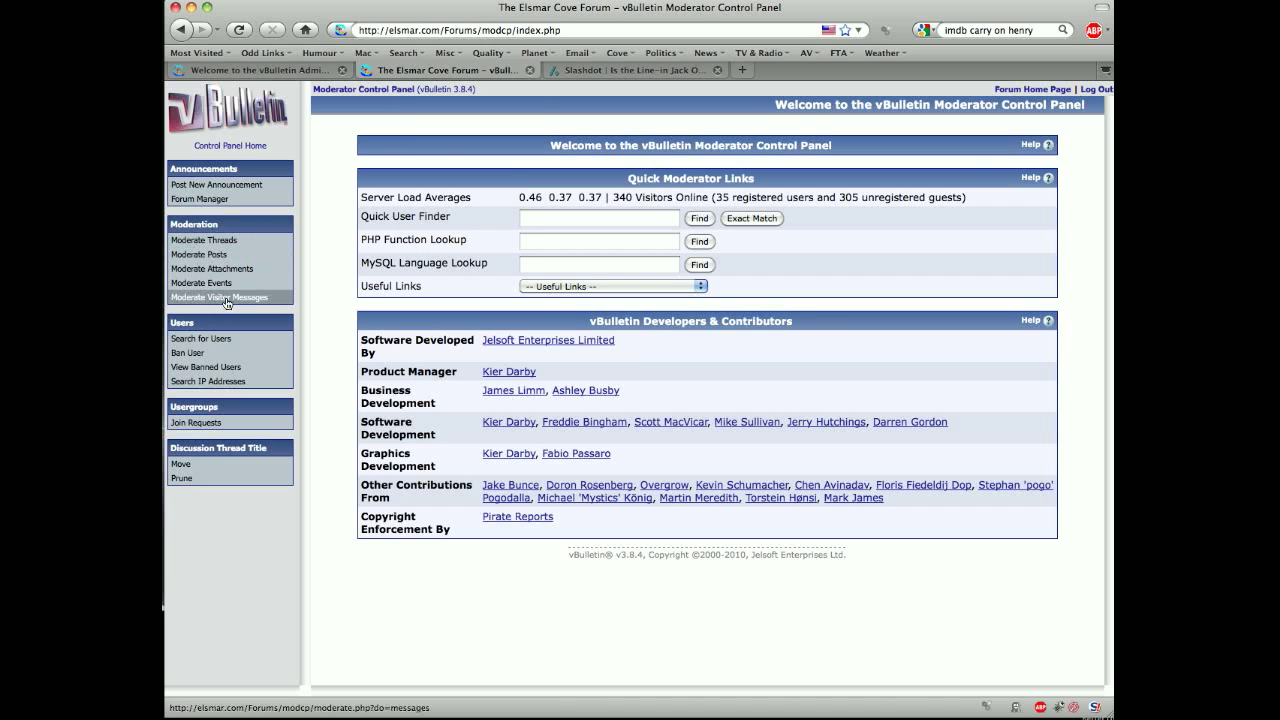
mouse_move(208, 380)
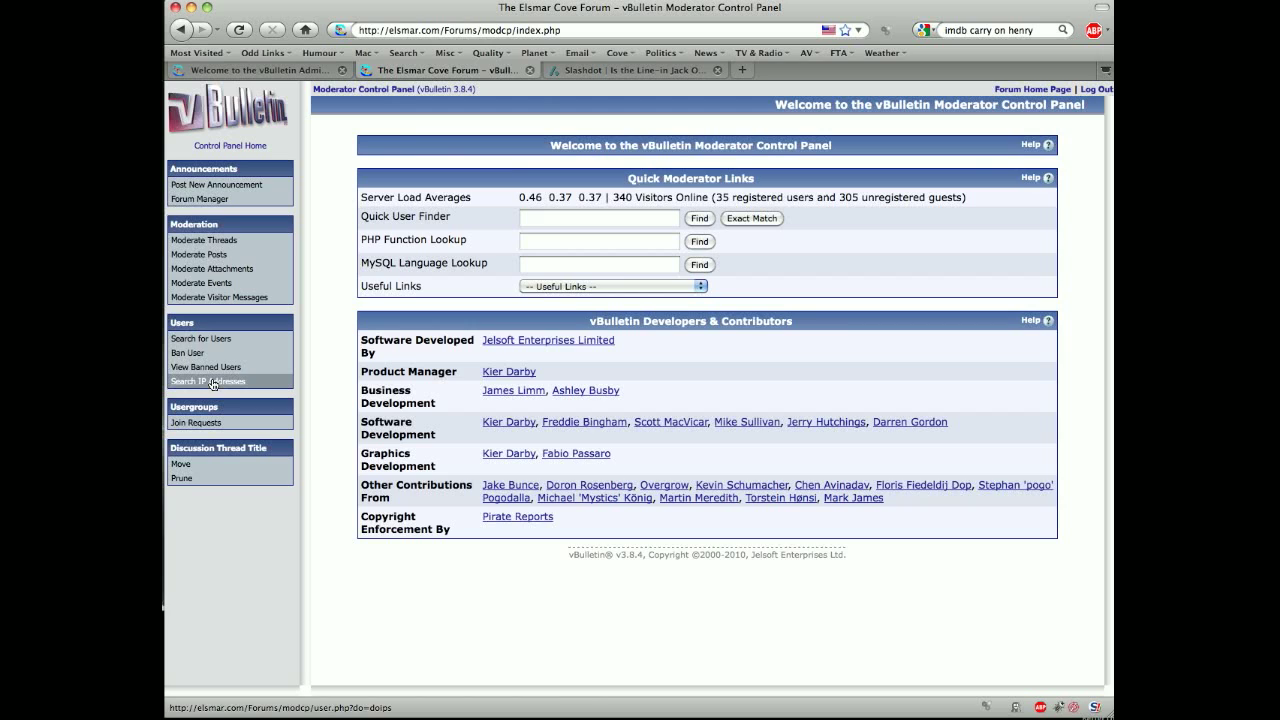
mouse_move(284, 400)
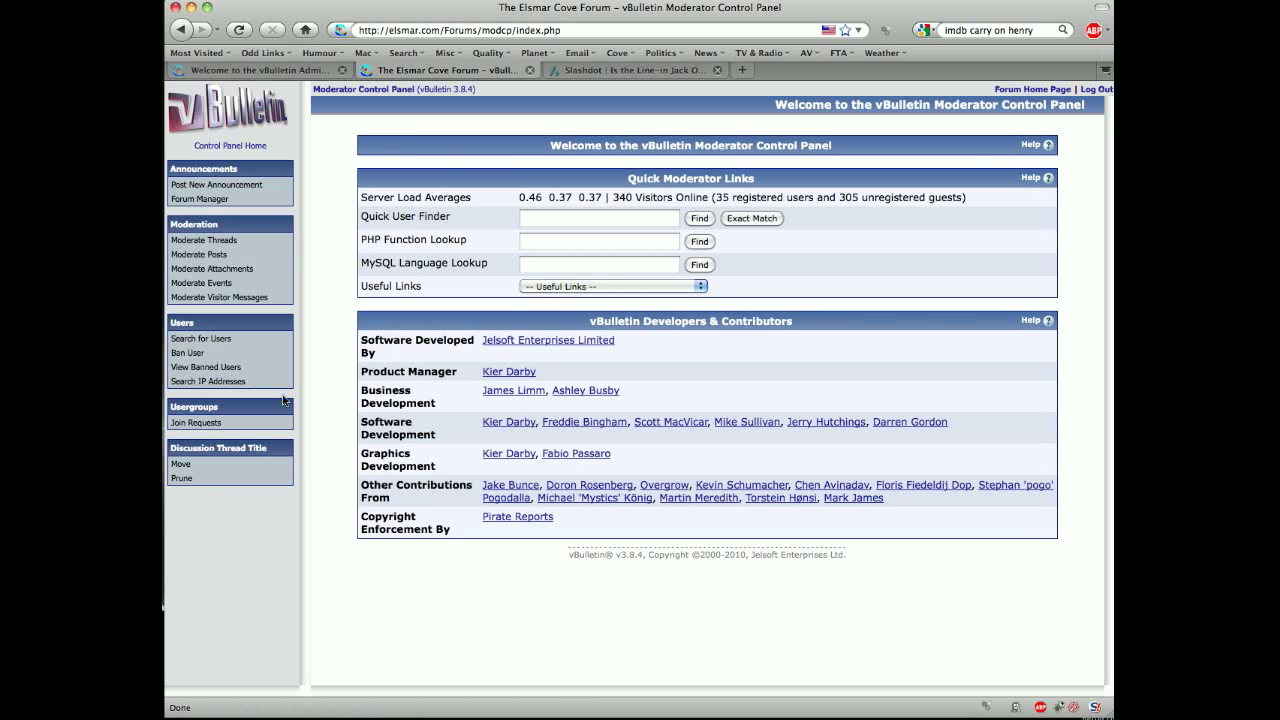
mouse_move(240, 438)
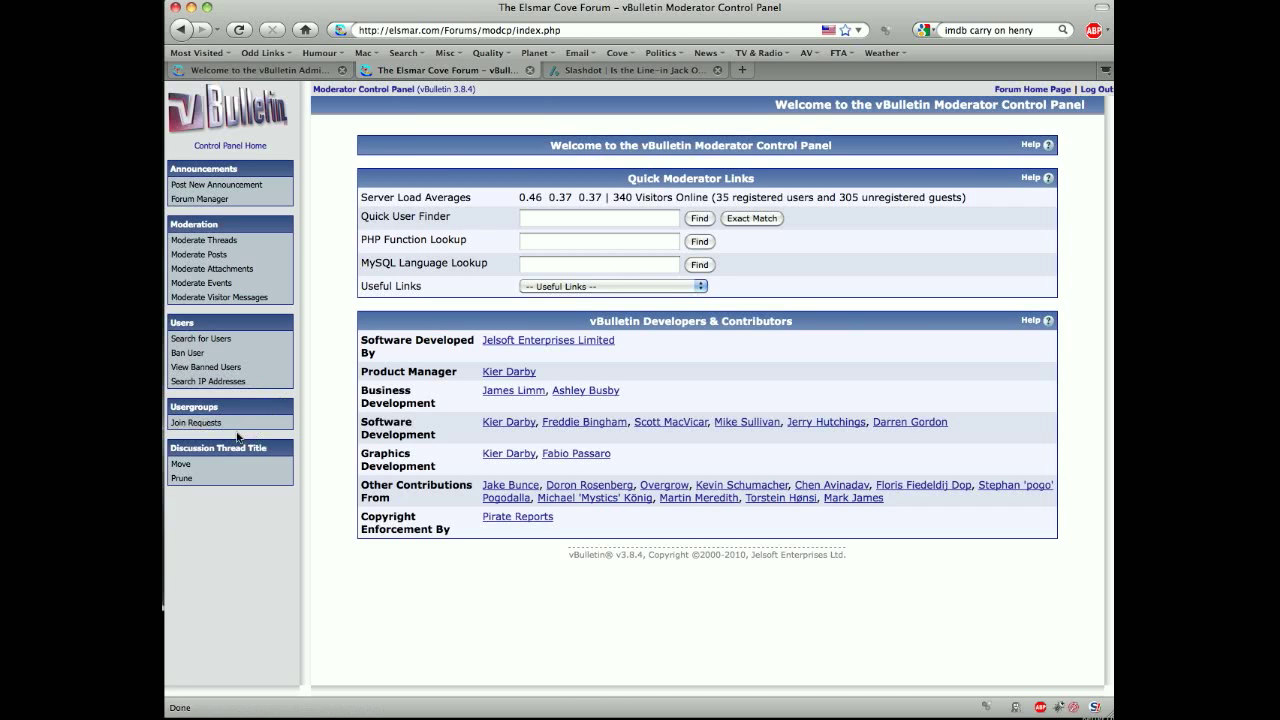
mouse_move(202, 520)
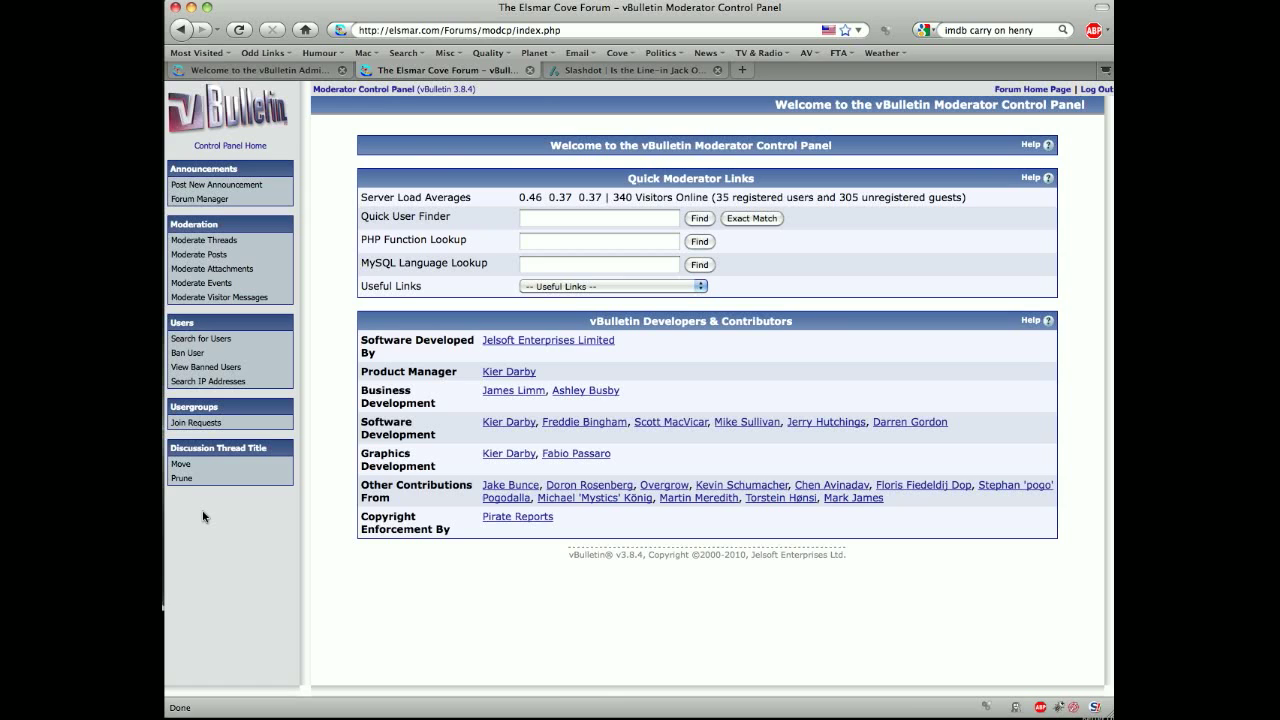
mouse_move(180, 464)
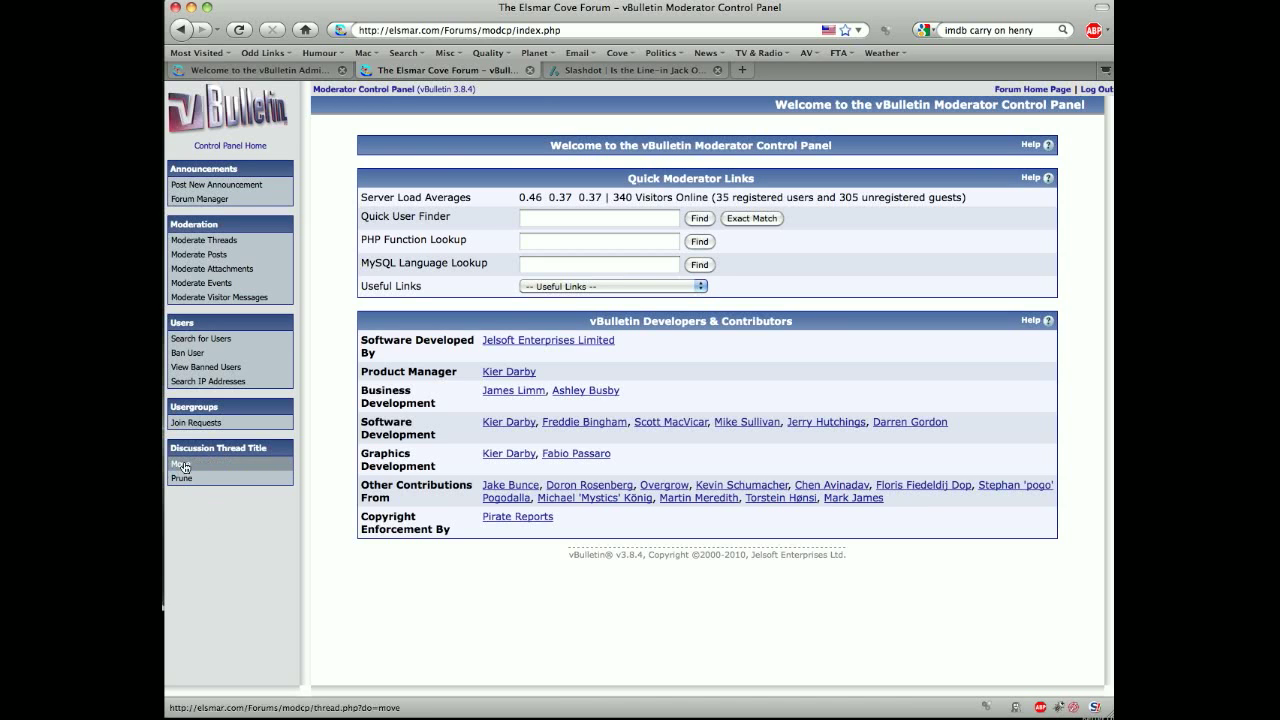
click(180, 464)
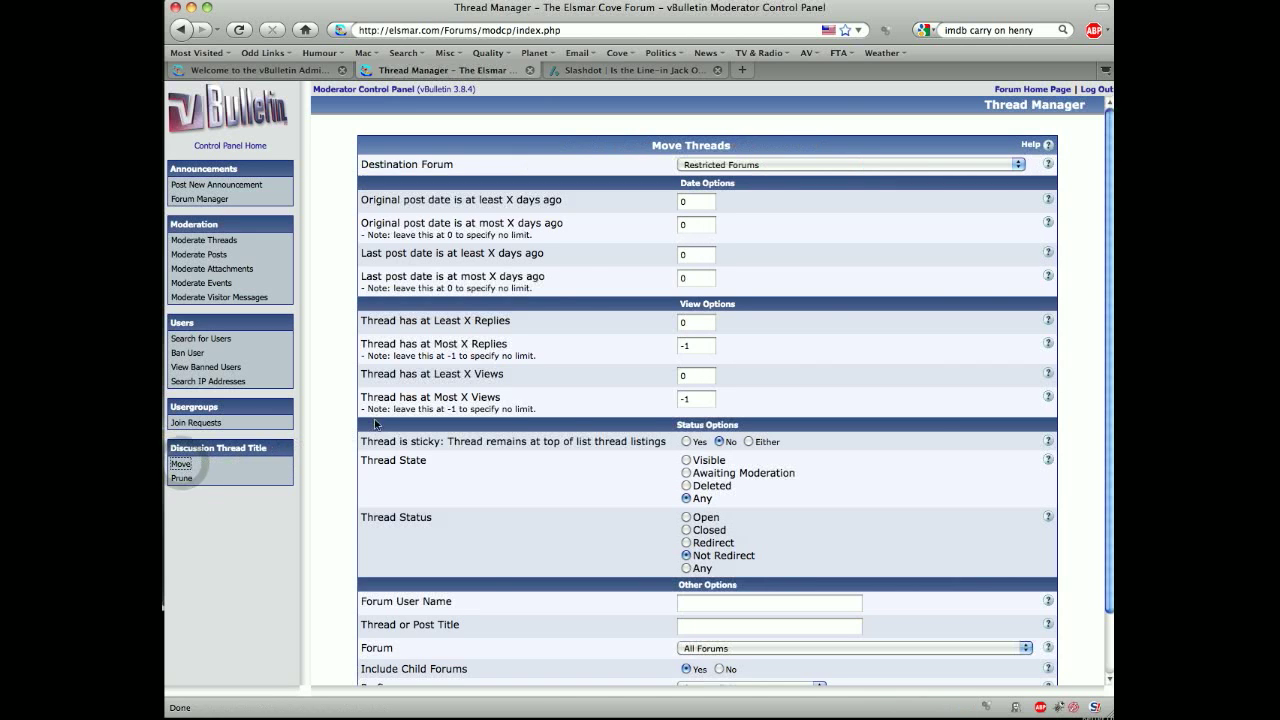
scroll(down, 3)
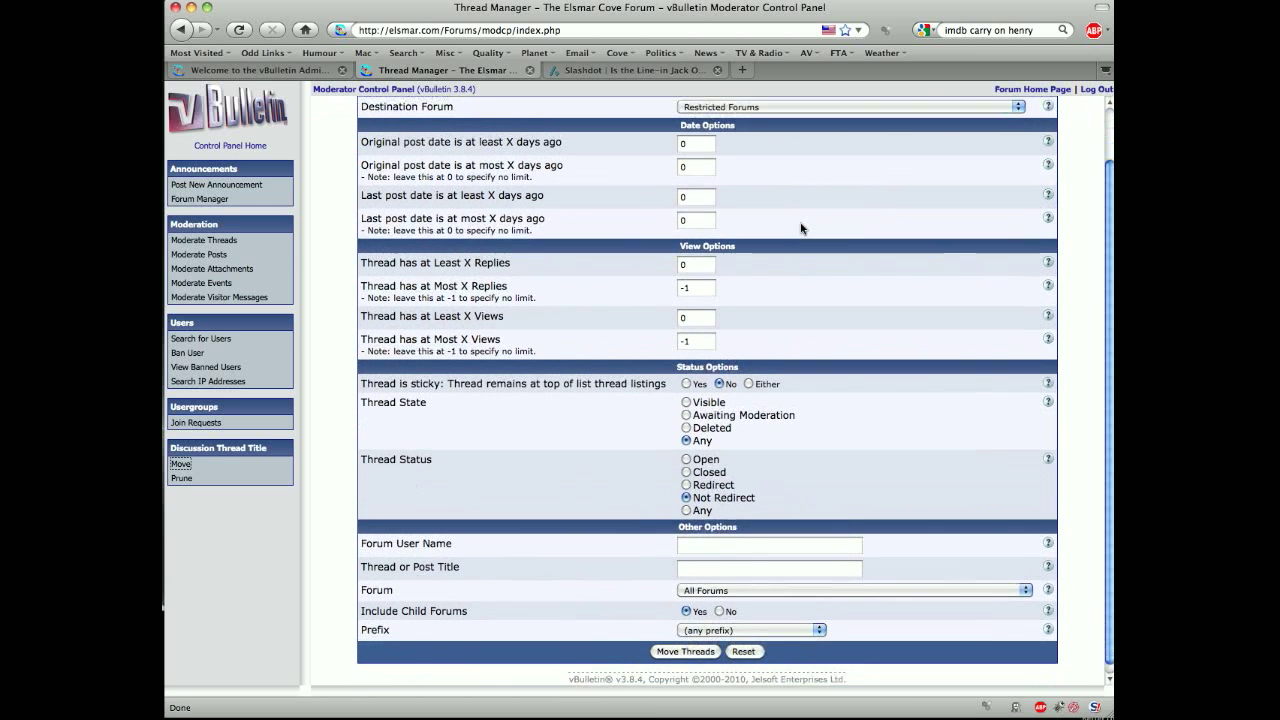
scroll(down, 3)
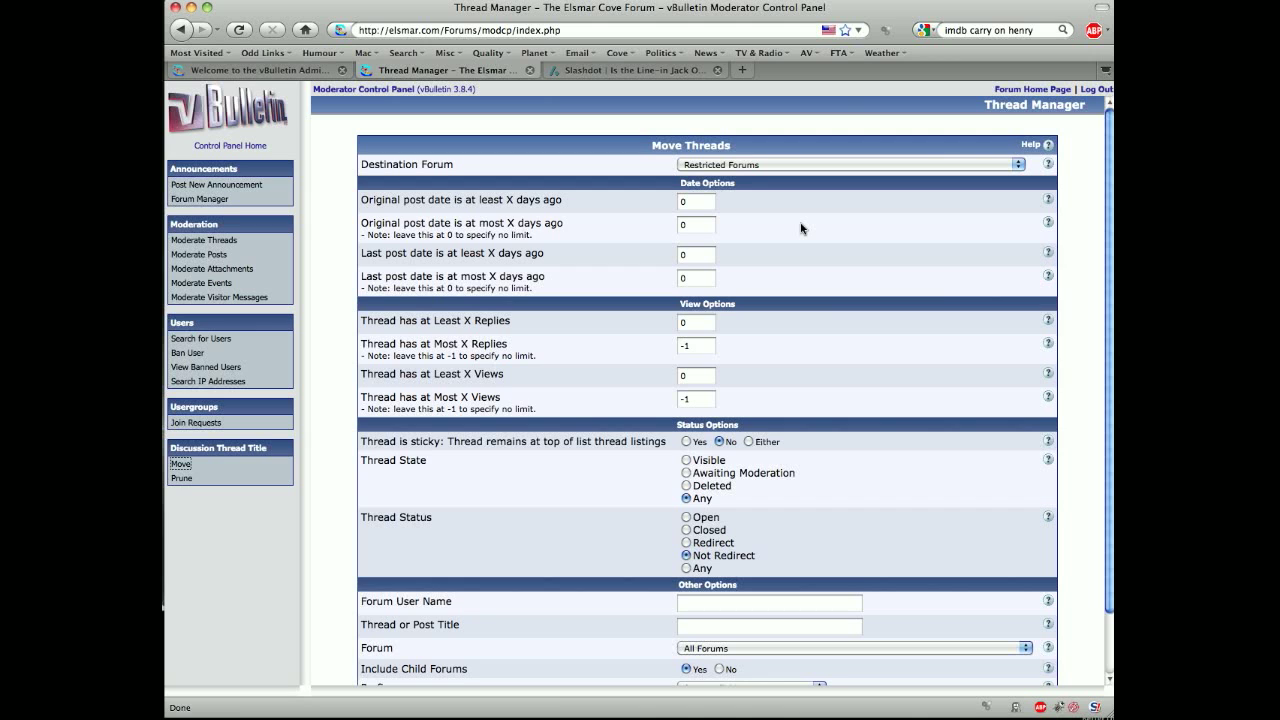
click(228, 144)
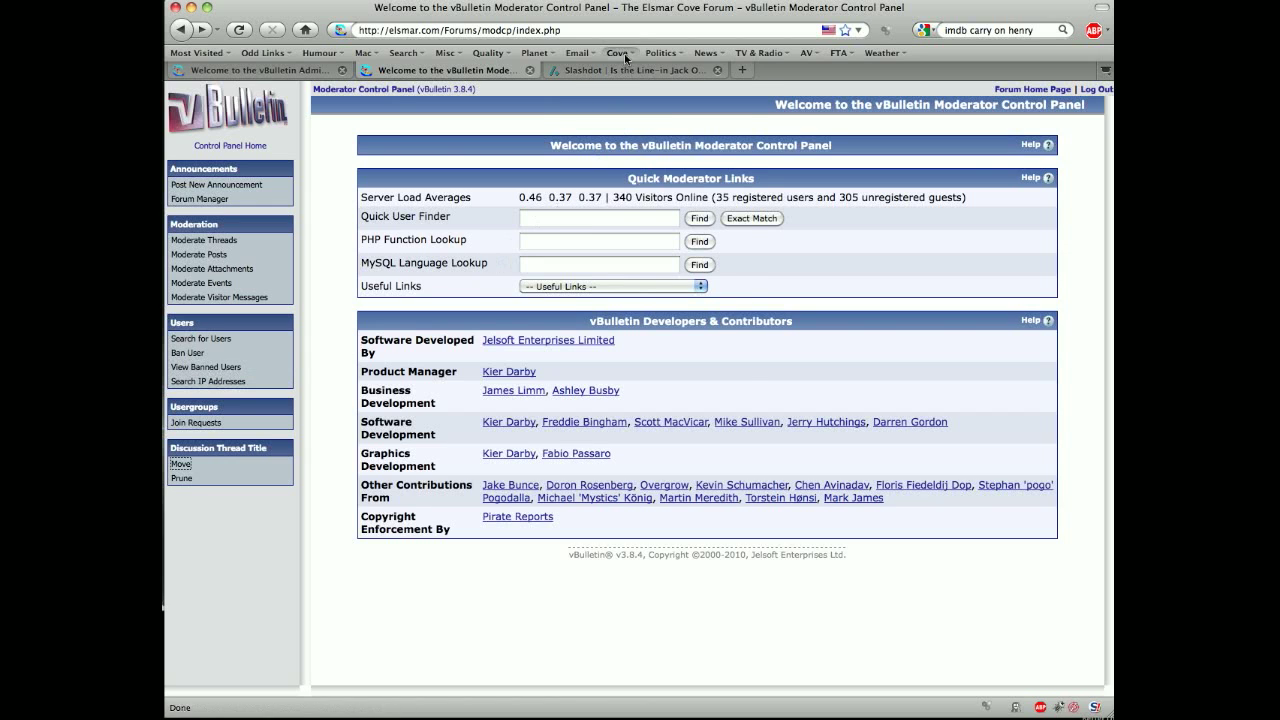
Step: Use the Cove bookmarks 'Forum Home' link to return to the Elsmar Cove home page
click(618, 52)
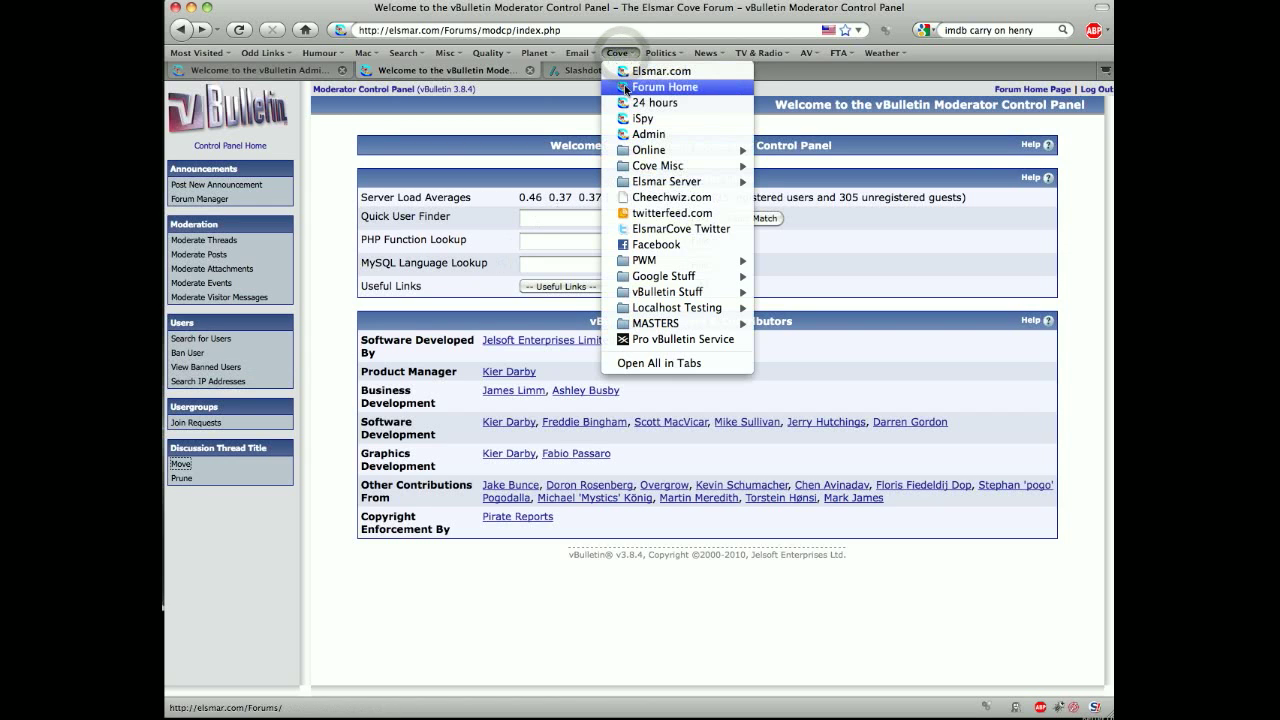
click(664, 88)
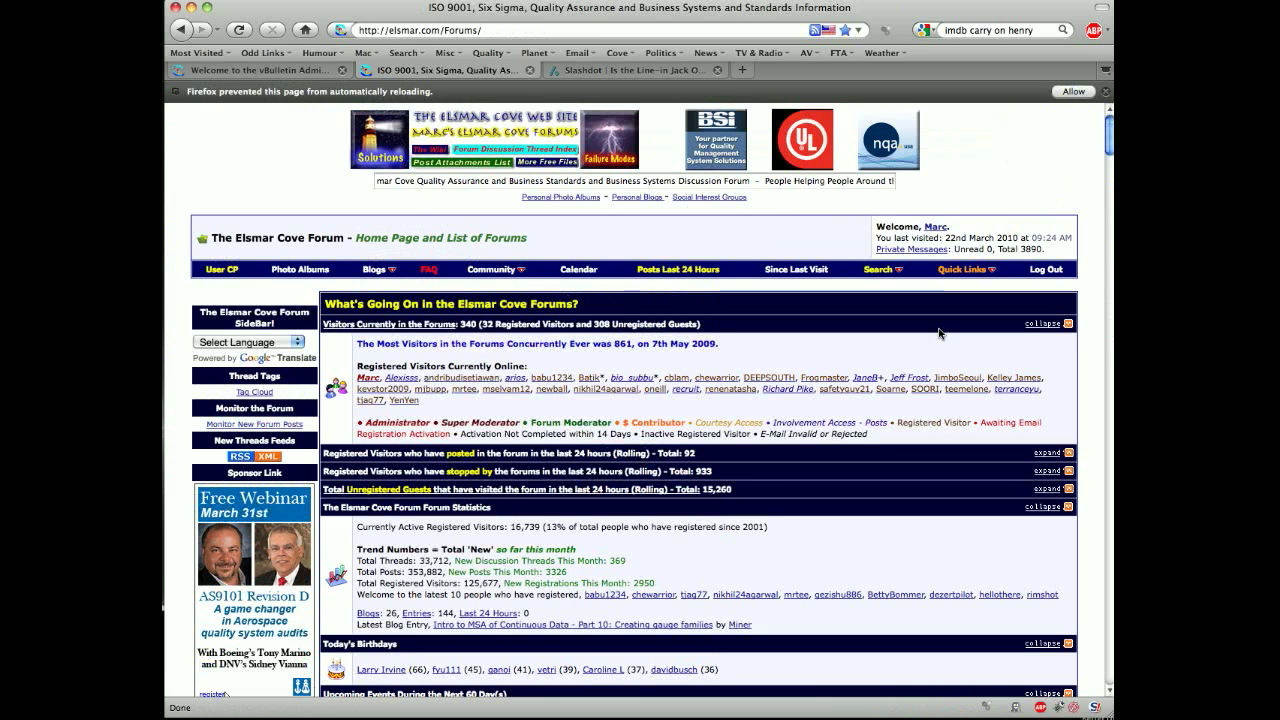
scroll(down, 3)
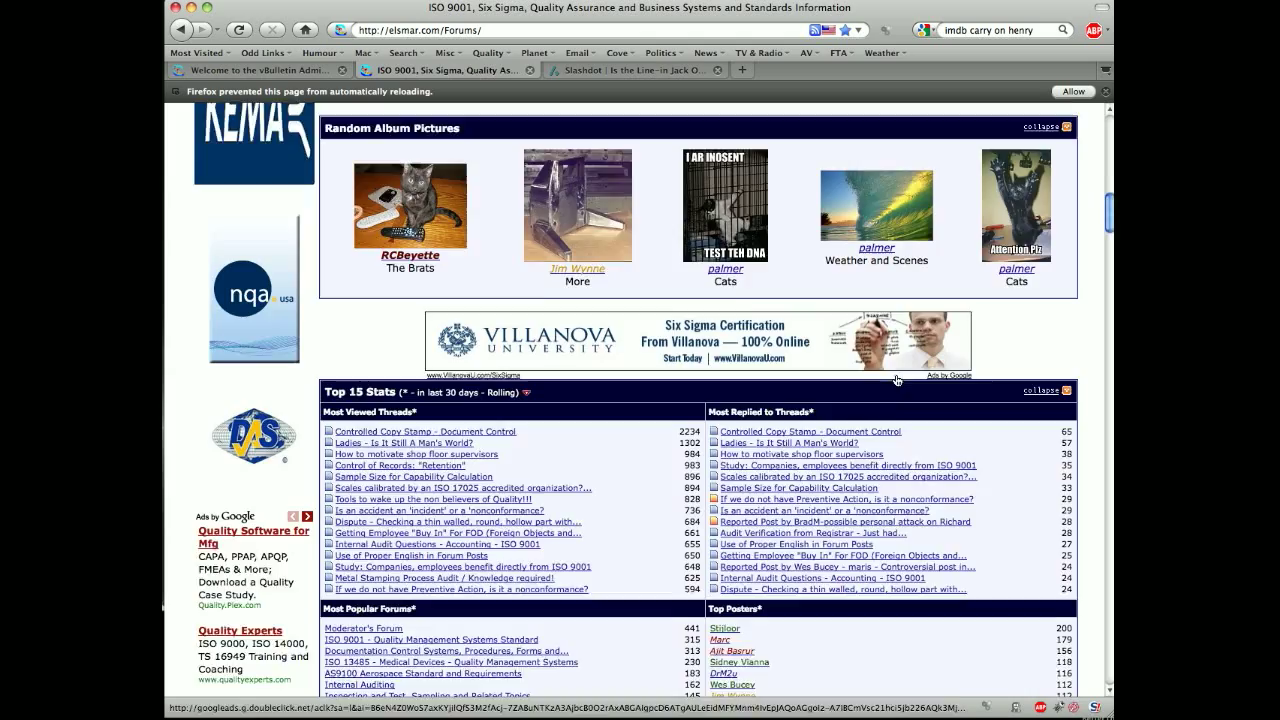
scroll(down, 3)
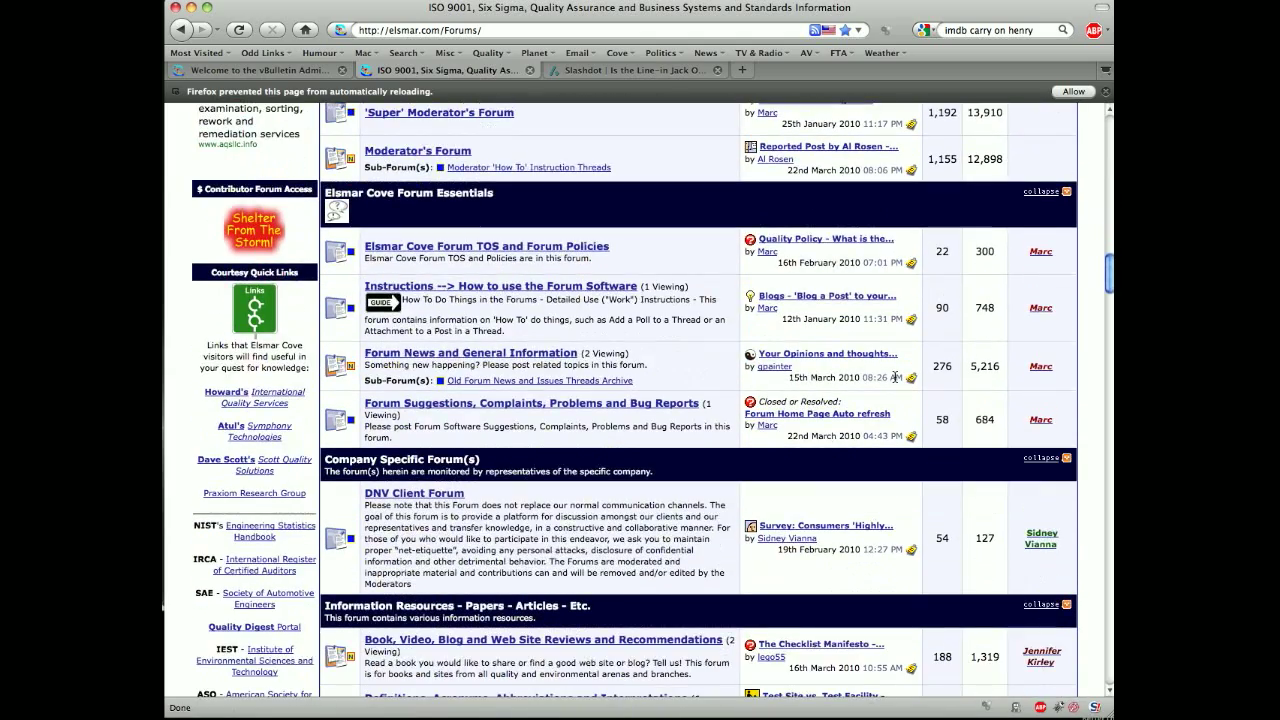
scroll(down, 3)
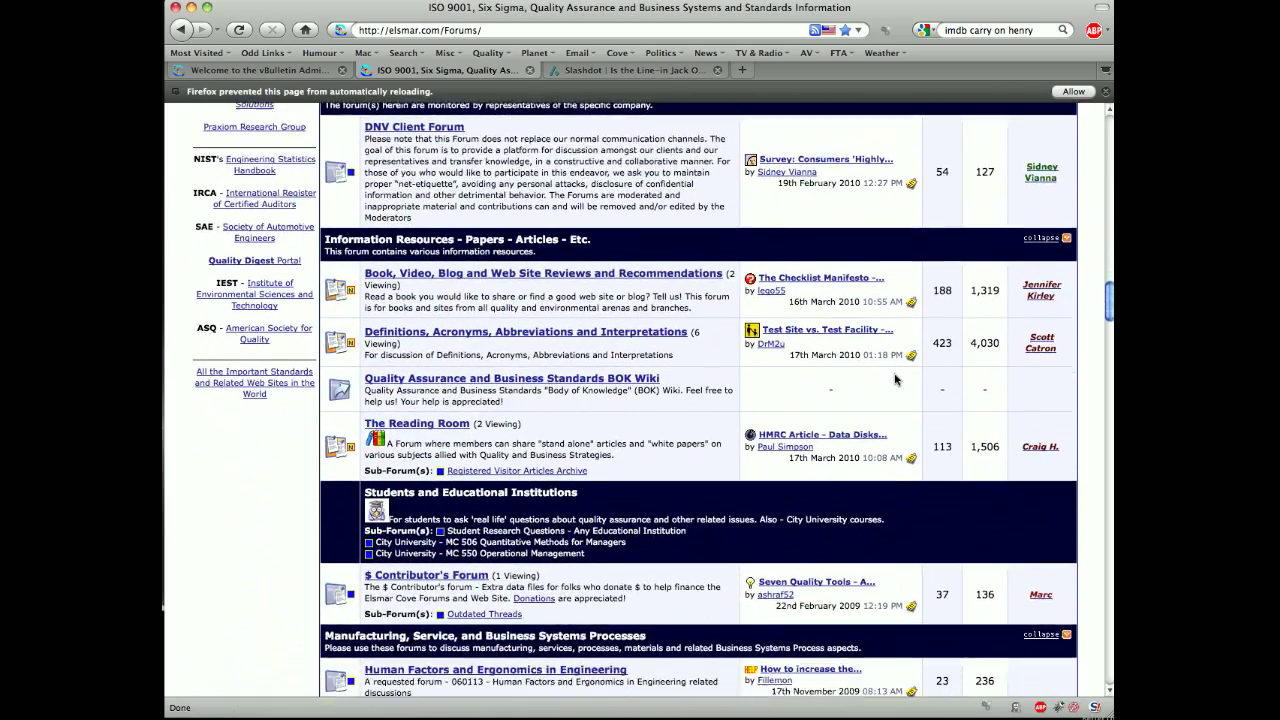
scroll(down, 3)
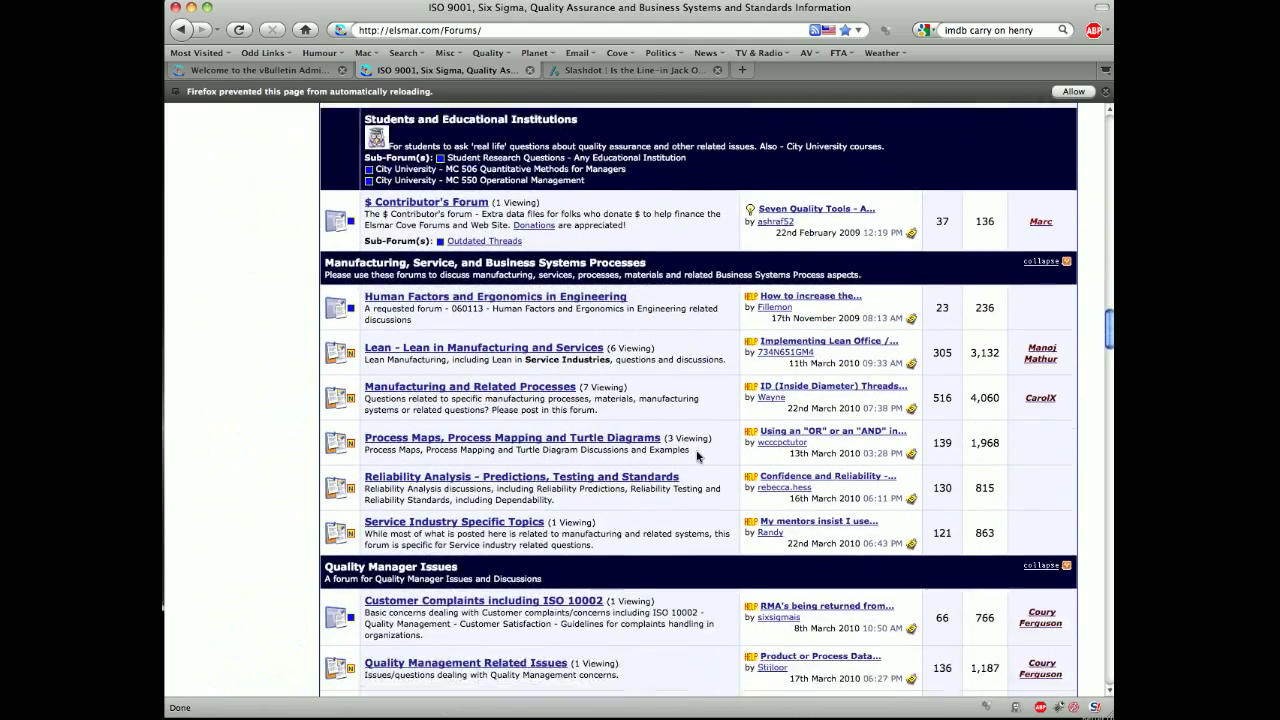
scroll(down, 3)
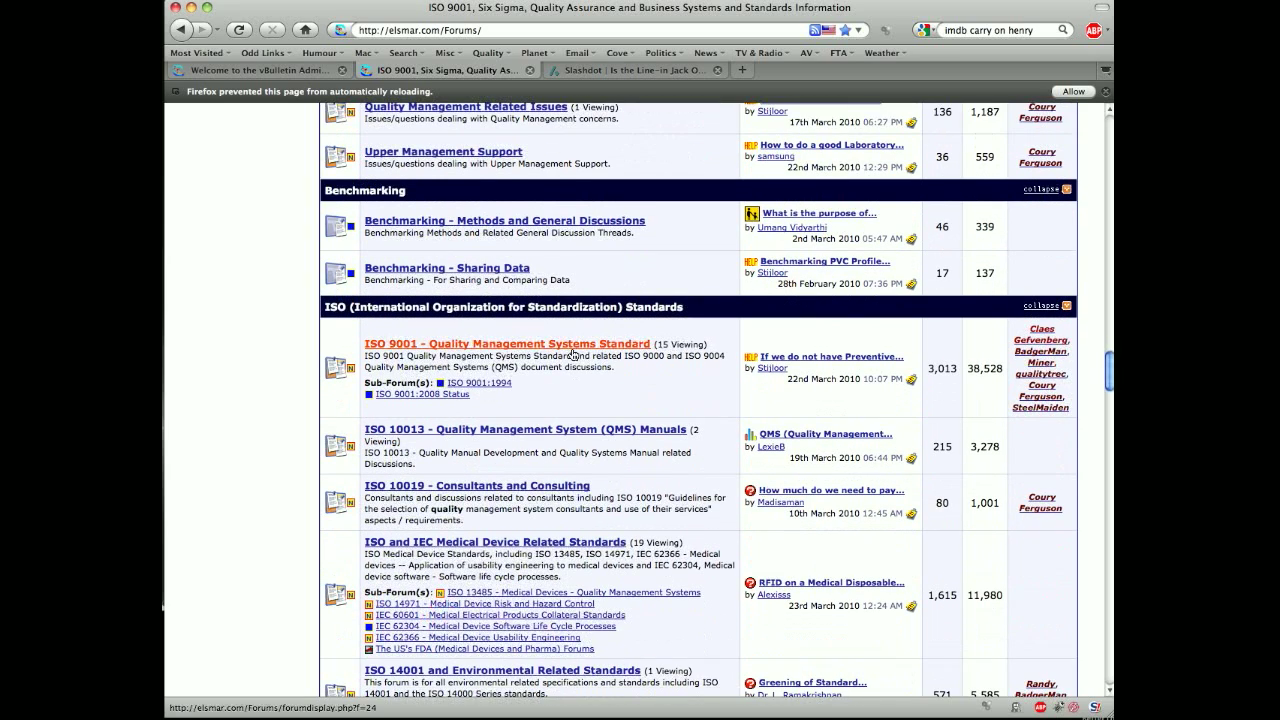
Step: Enter the ISO 9001 - Quality Management Systems Standard forum and reach its Discussion Threads list
click(504, 344)
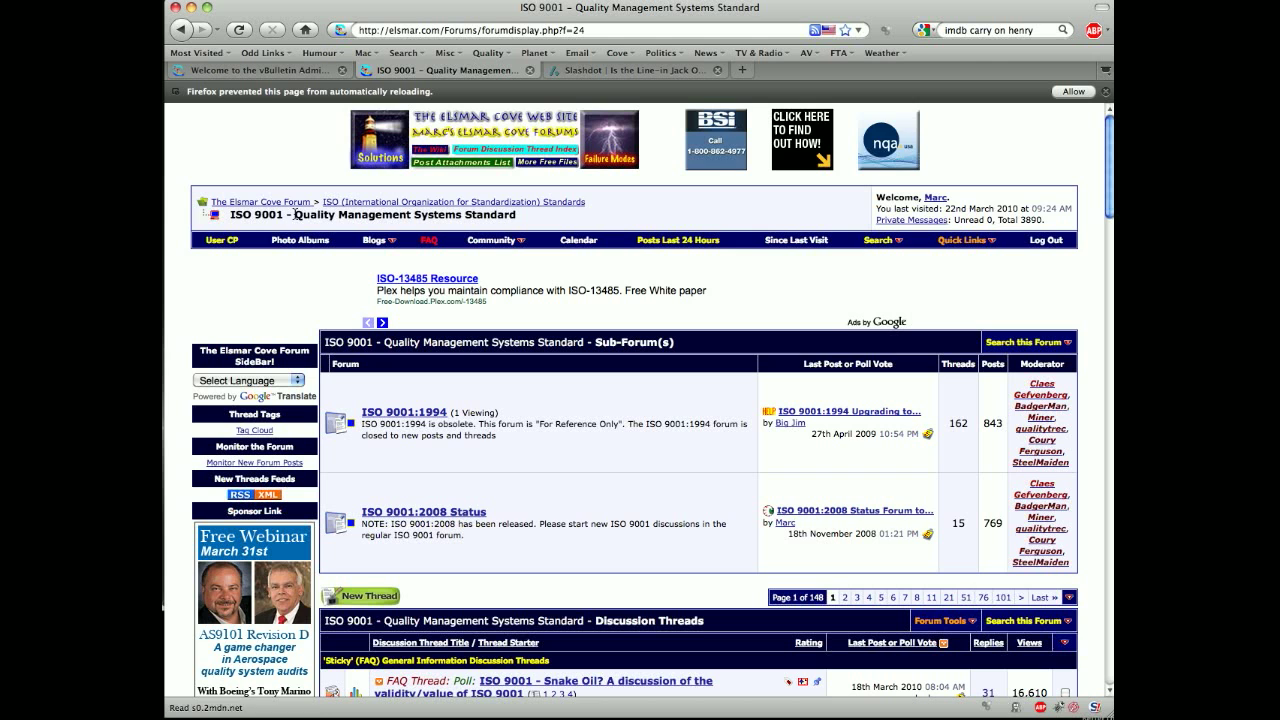
mouse_move(452, 200)
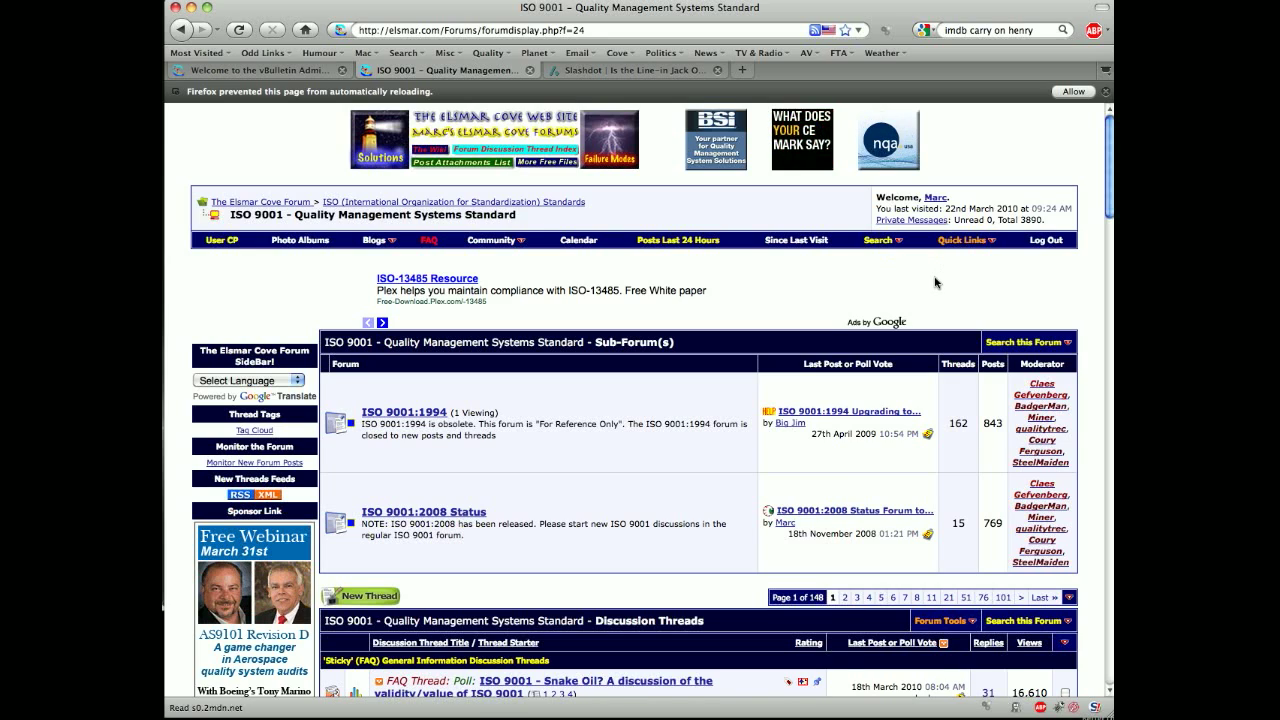
scroll(down, 3)
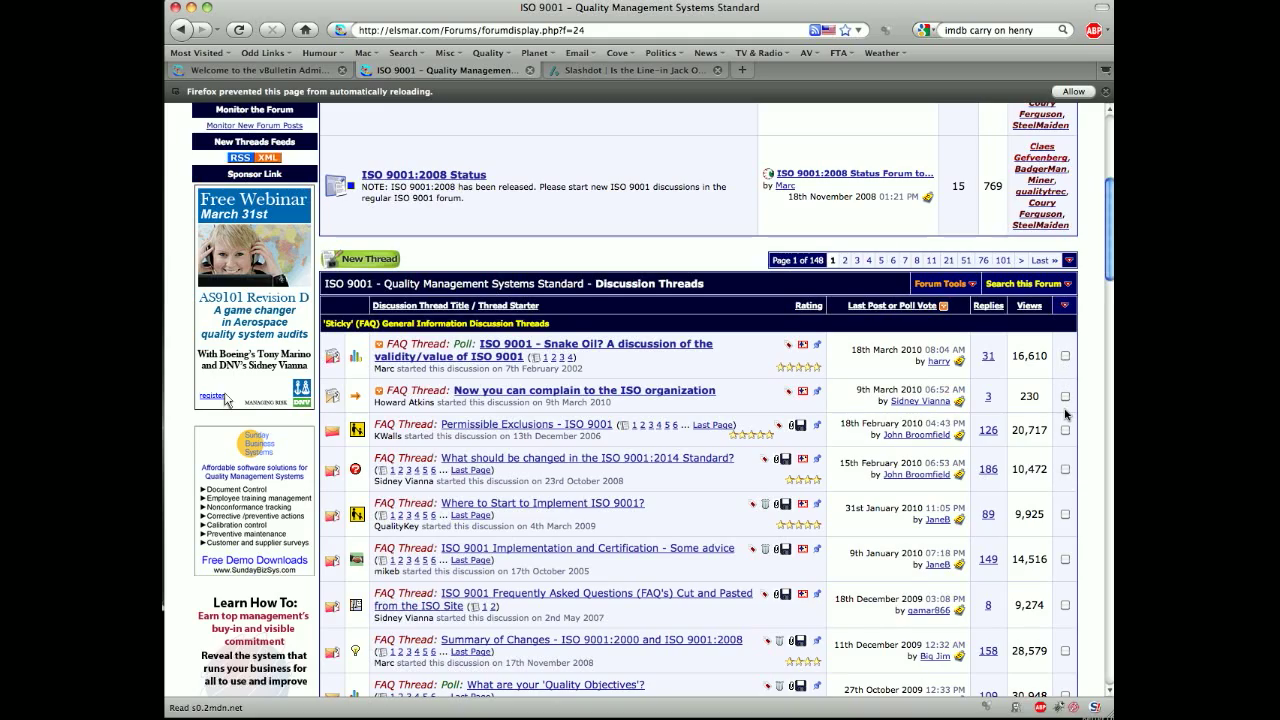
Step: Reveal the Moderation dropdown under the thread list to see actions for the marked threads
scroll(down, 3)
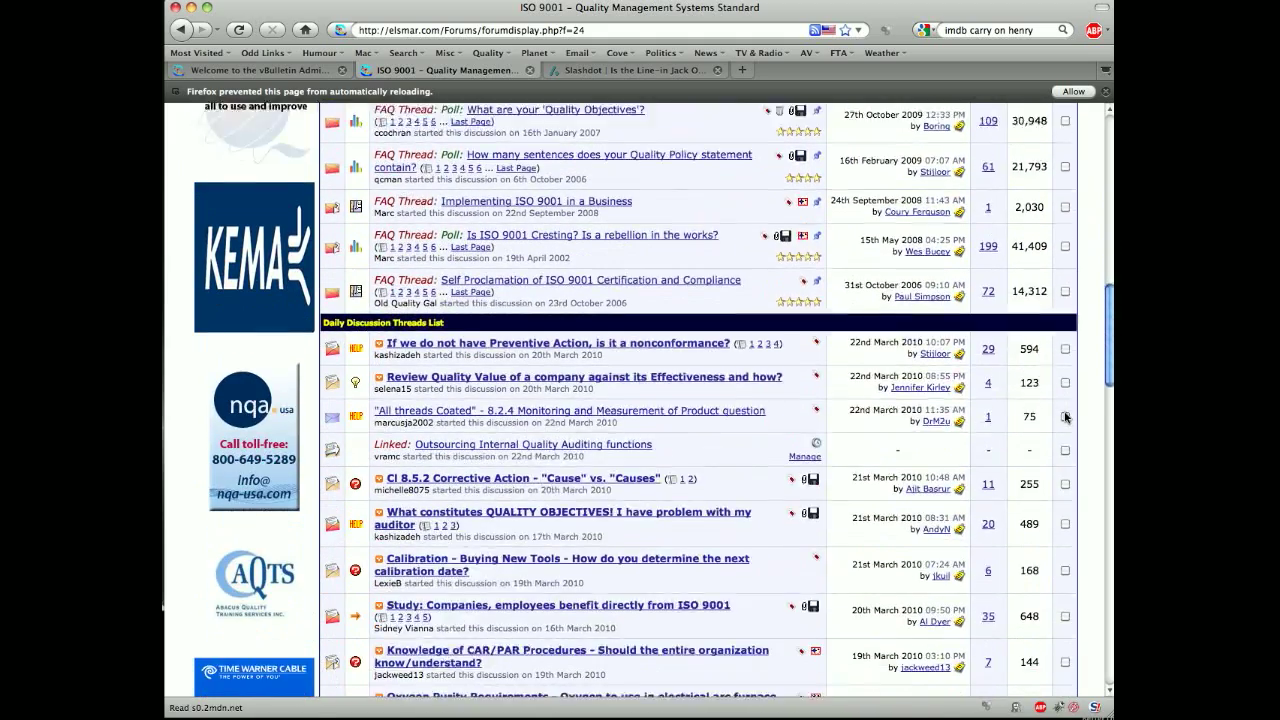
scroll(down, 3)
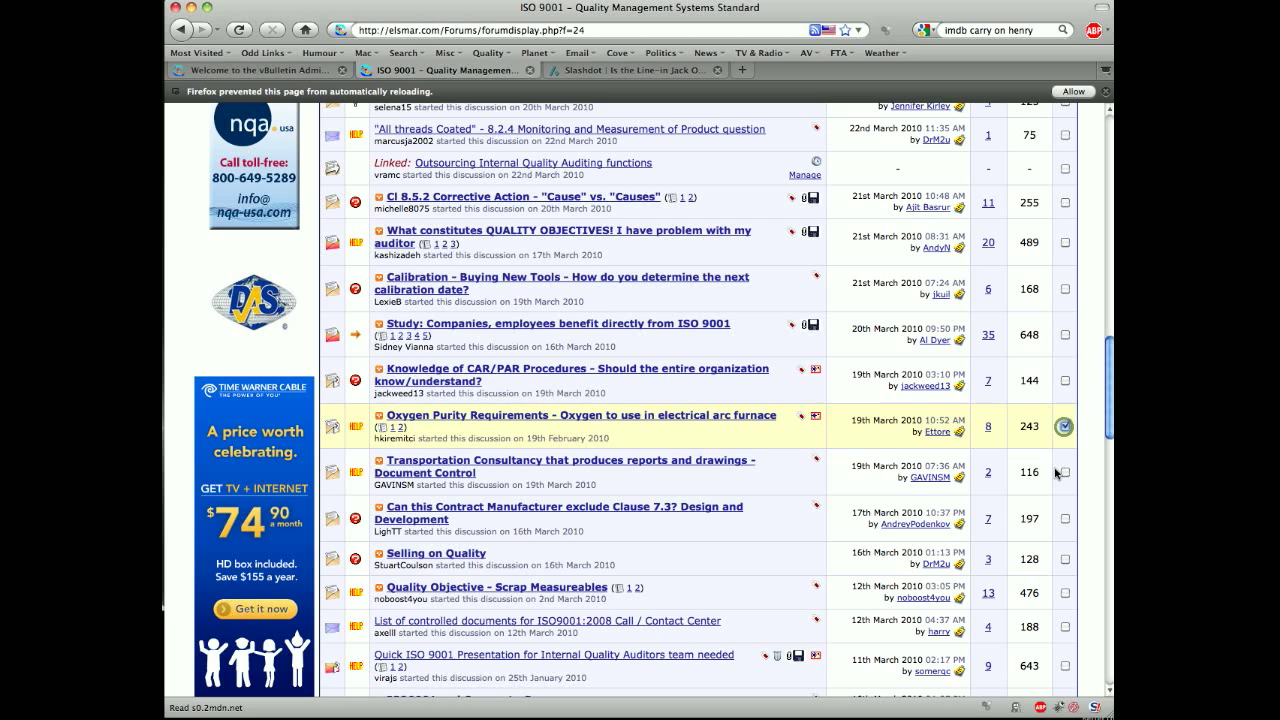
scroll(down, 3)
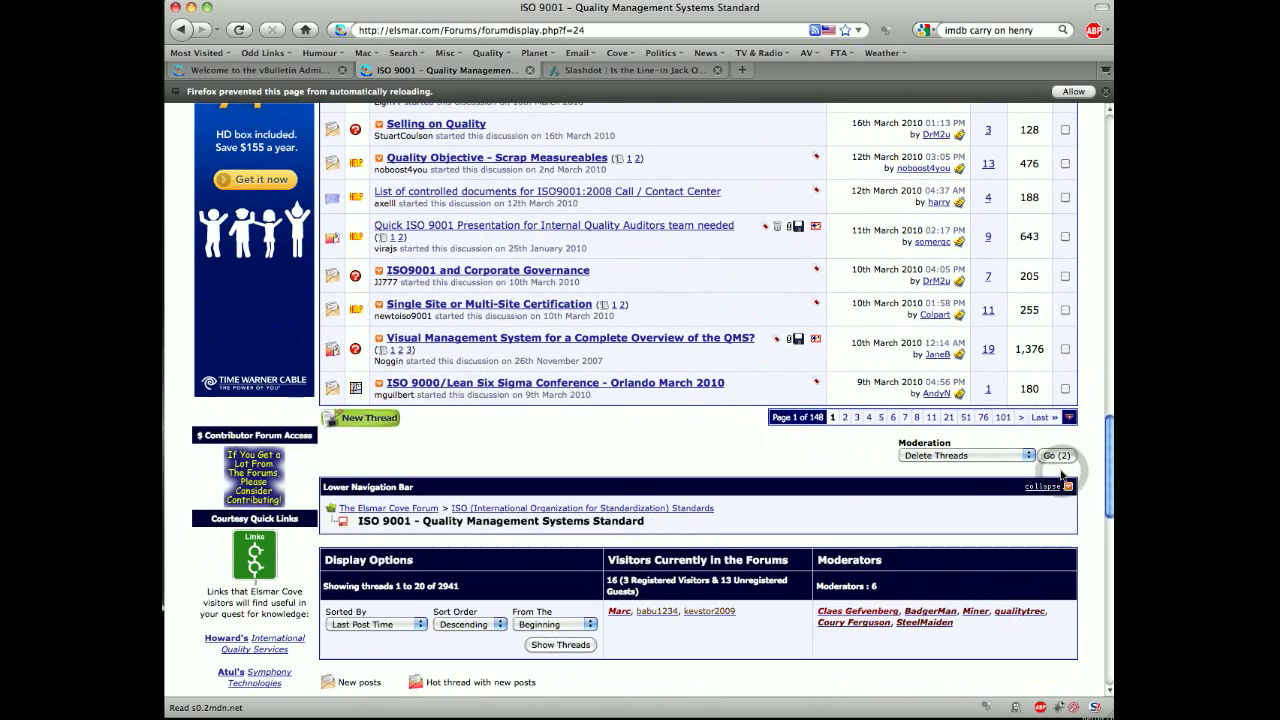
click(1028, 456)
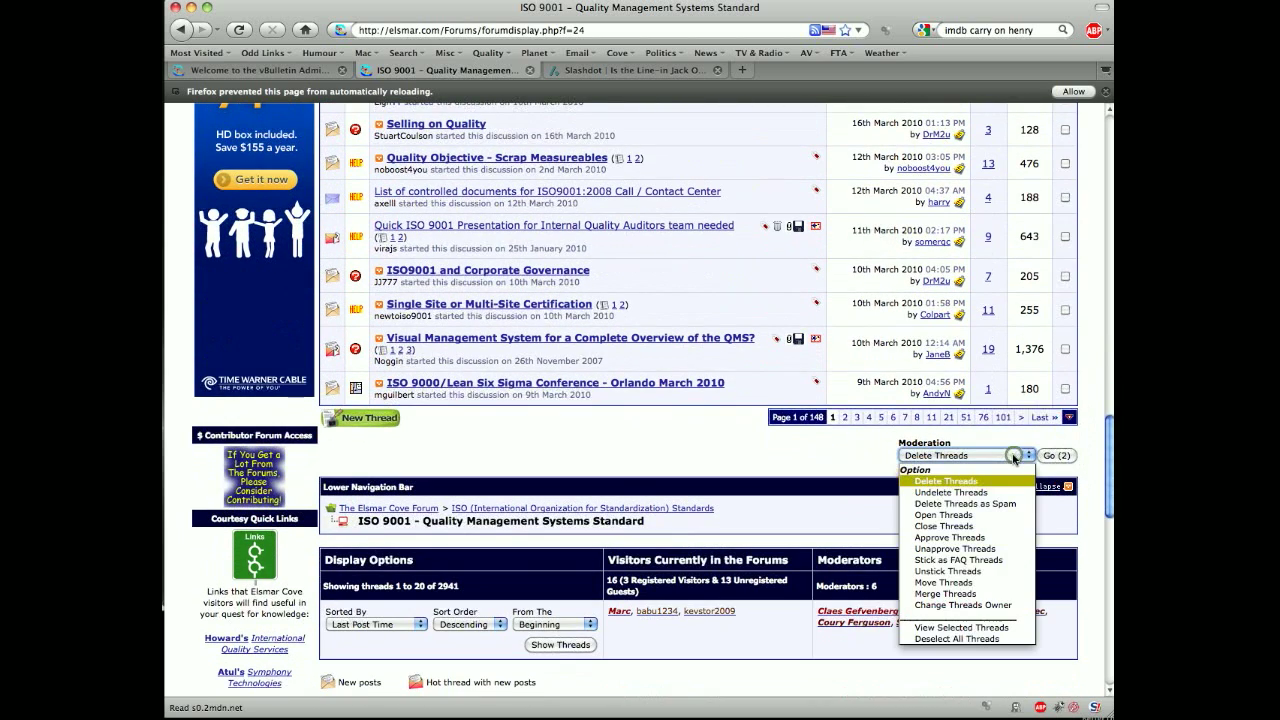
mouse_move(964, 572)
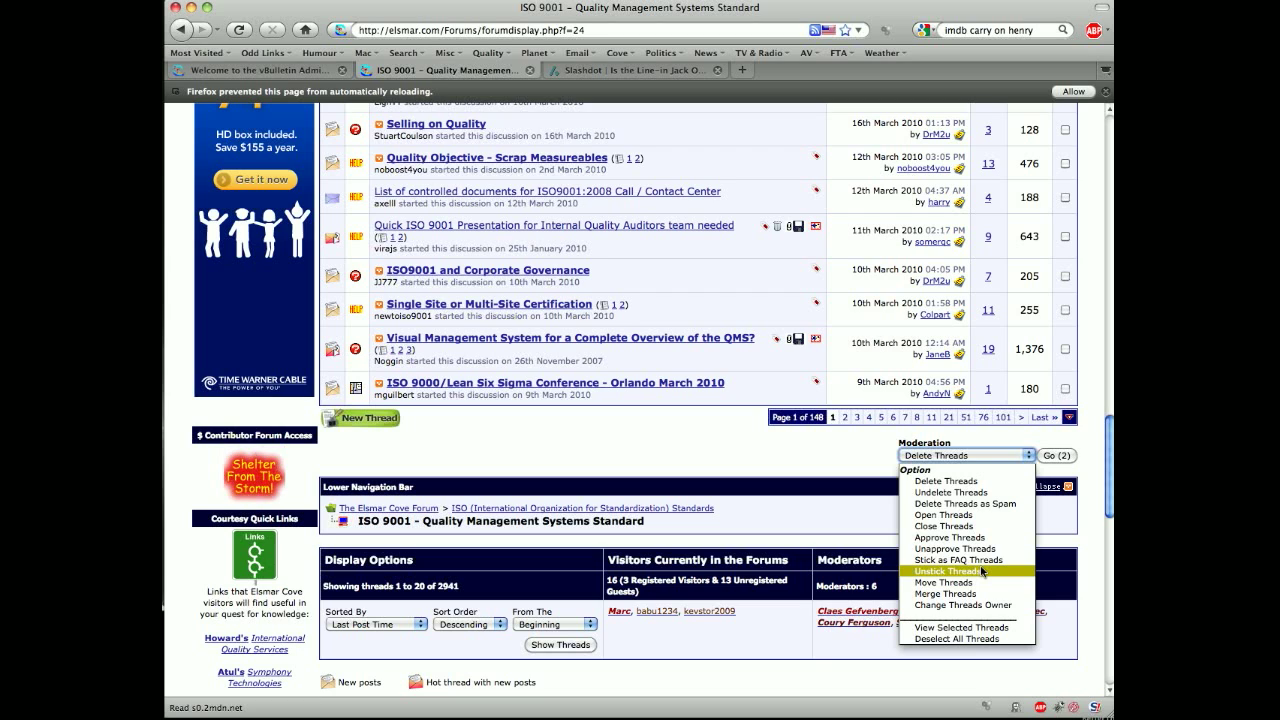
mouse_move(944, 480)
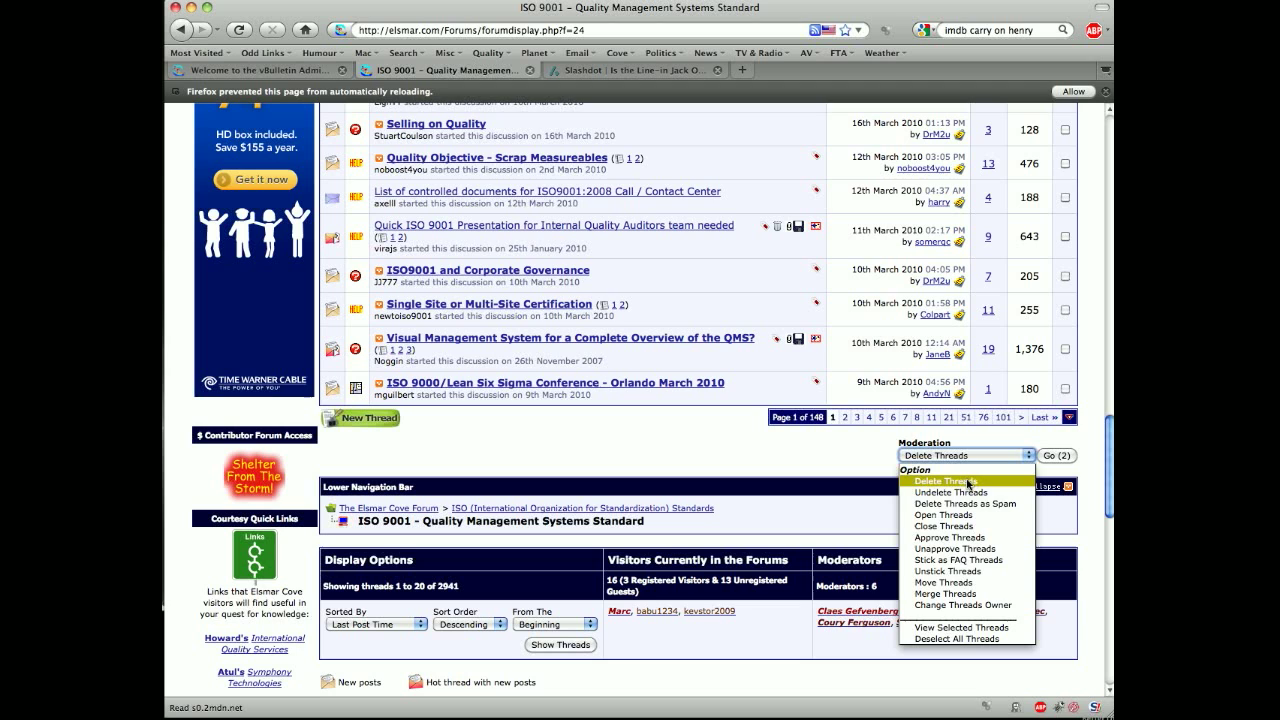
mouse_move(944, 572)
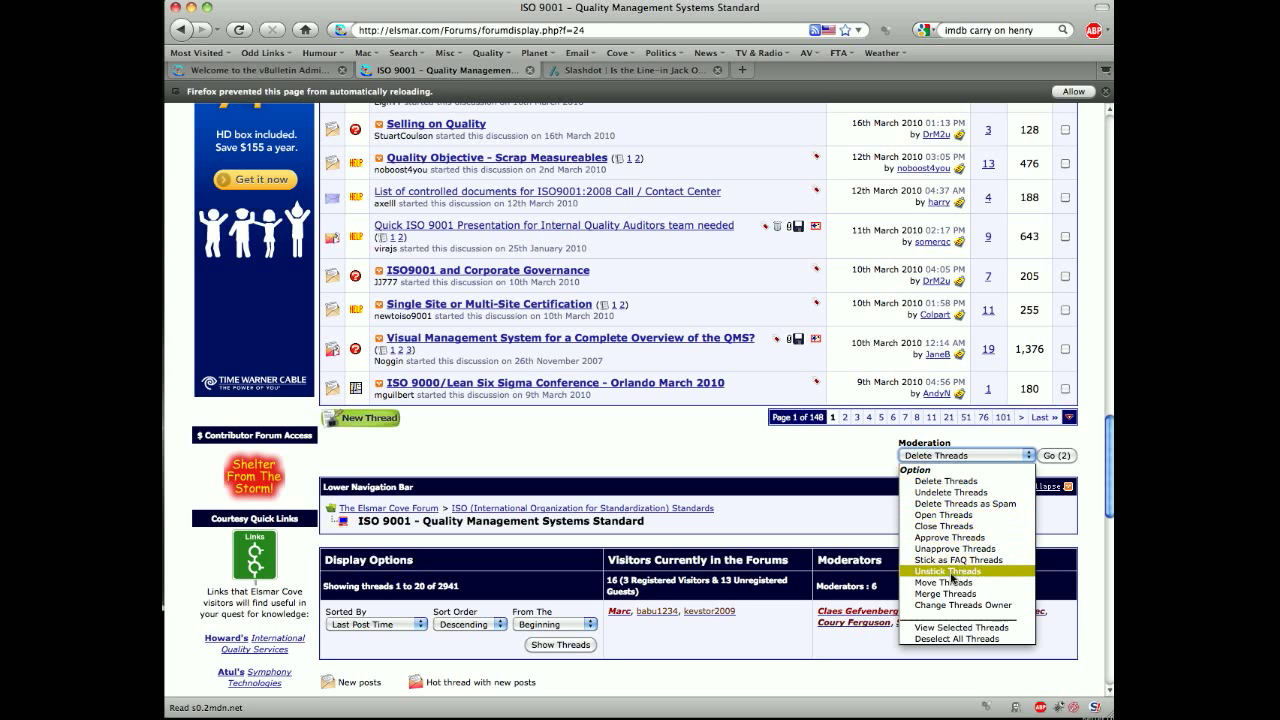
mouse_move(944, 592)
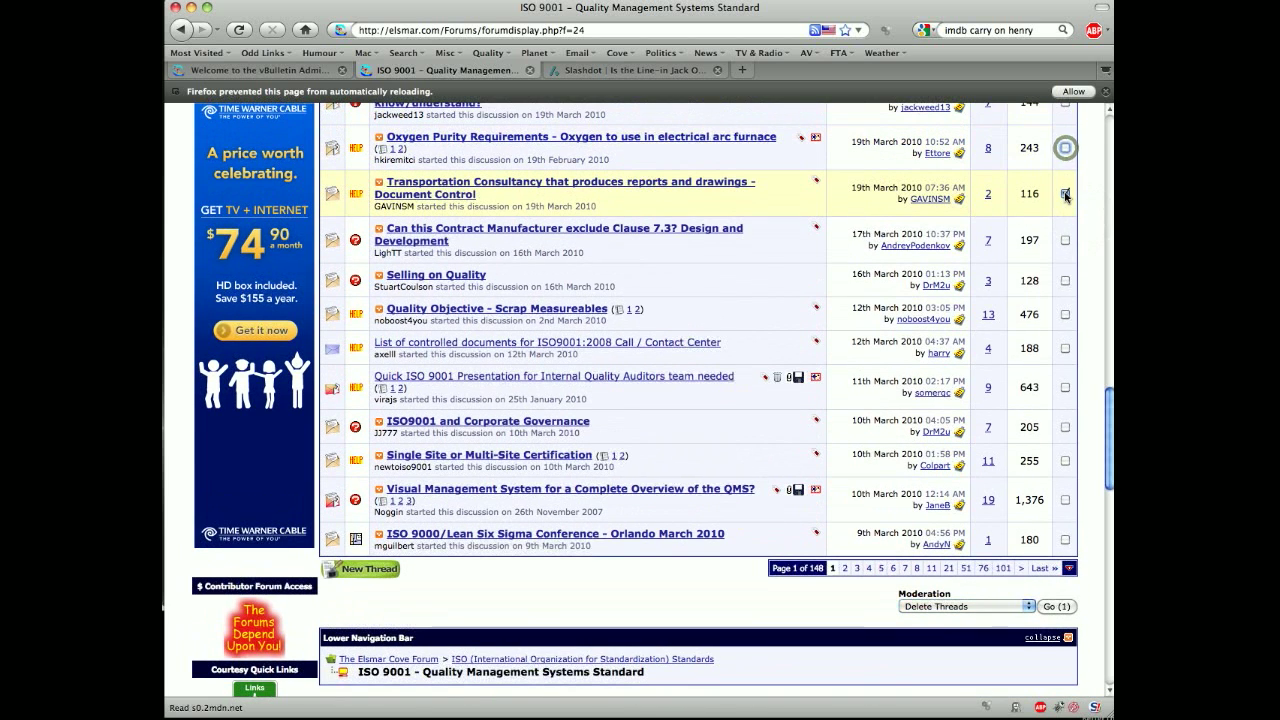
Step: Toggle two thread moderation checkboxes so only one thread remains marked
click(1064, 194)
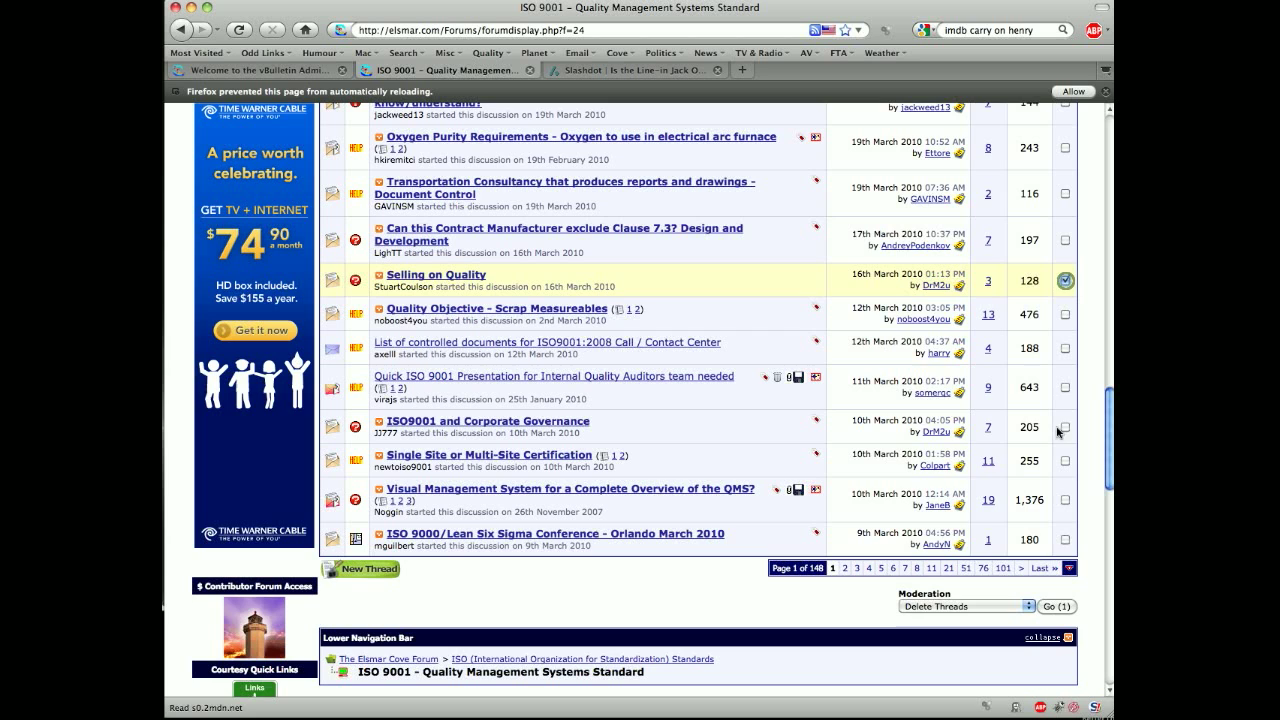
click(964, 606)
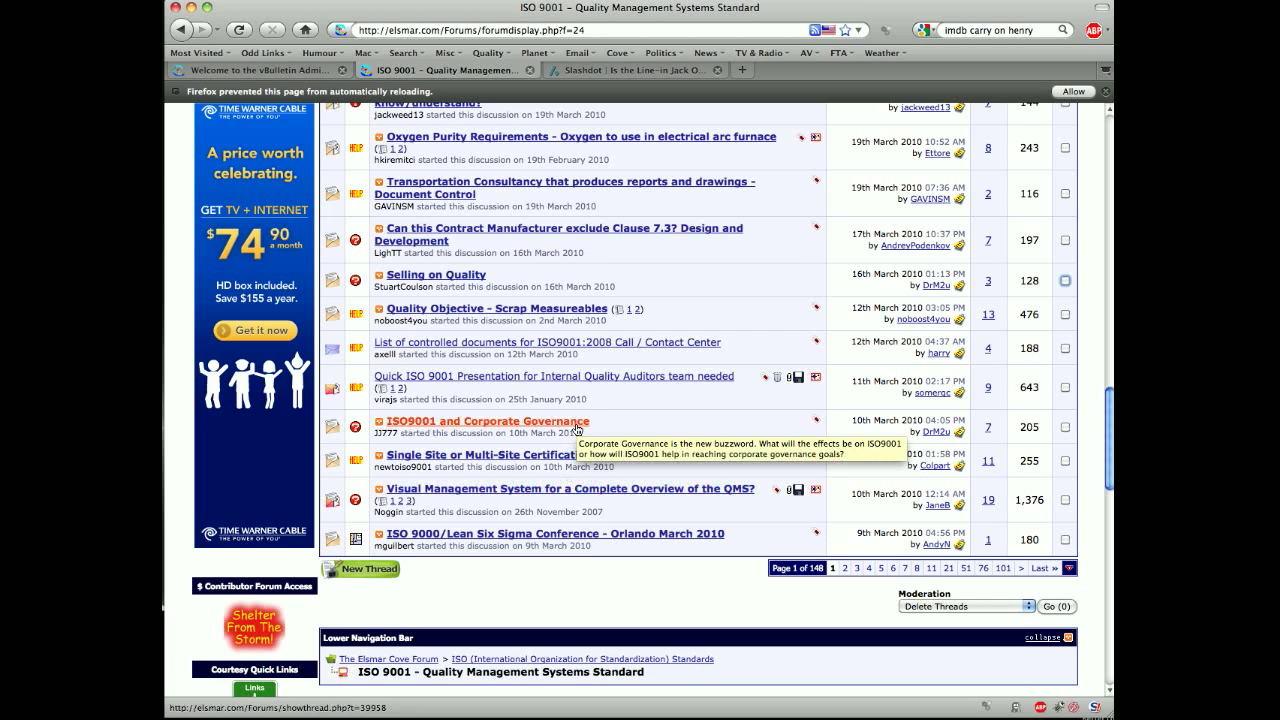
mouse_move(510, 424)
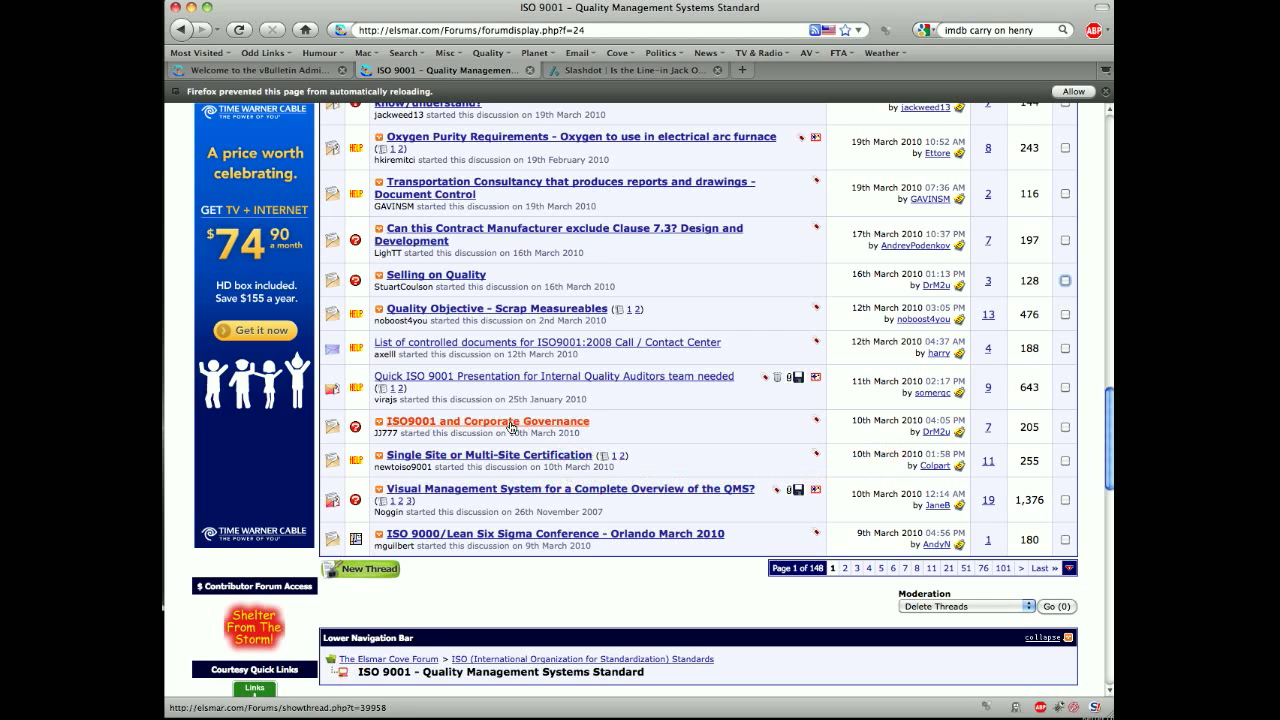
mouse_move(512, 420)
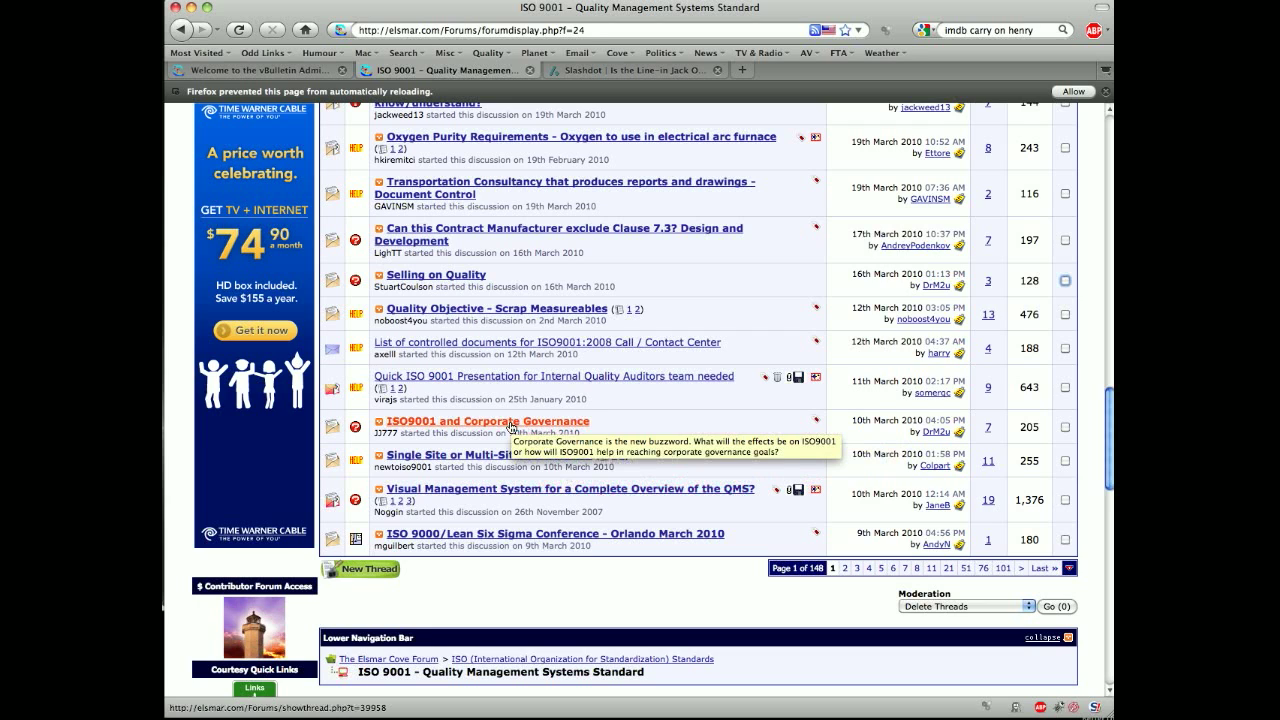
Step: Enter the ISO9001 and Corporate Governance thread and reach the post Moderation dropdown at its bottom
click(488, 420)
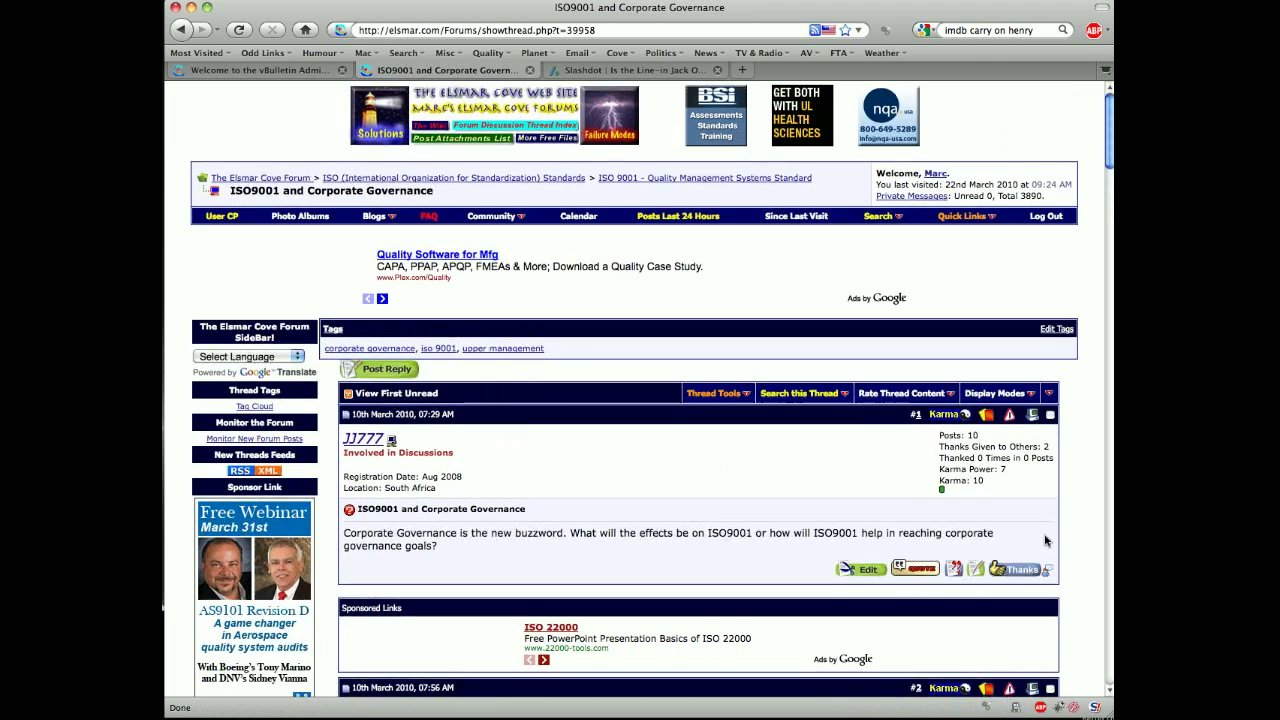
scroll(down, 3)
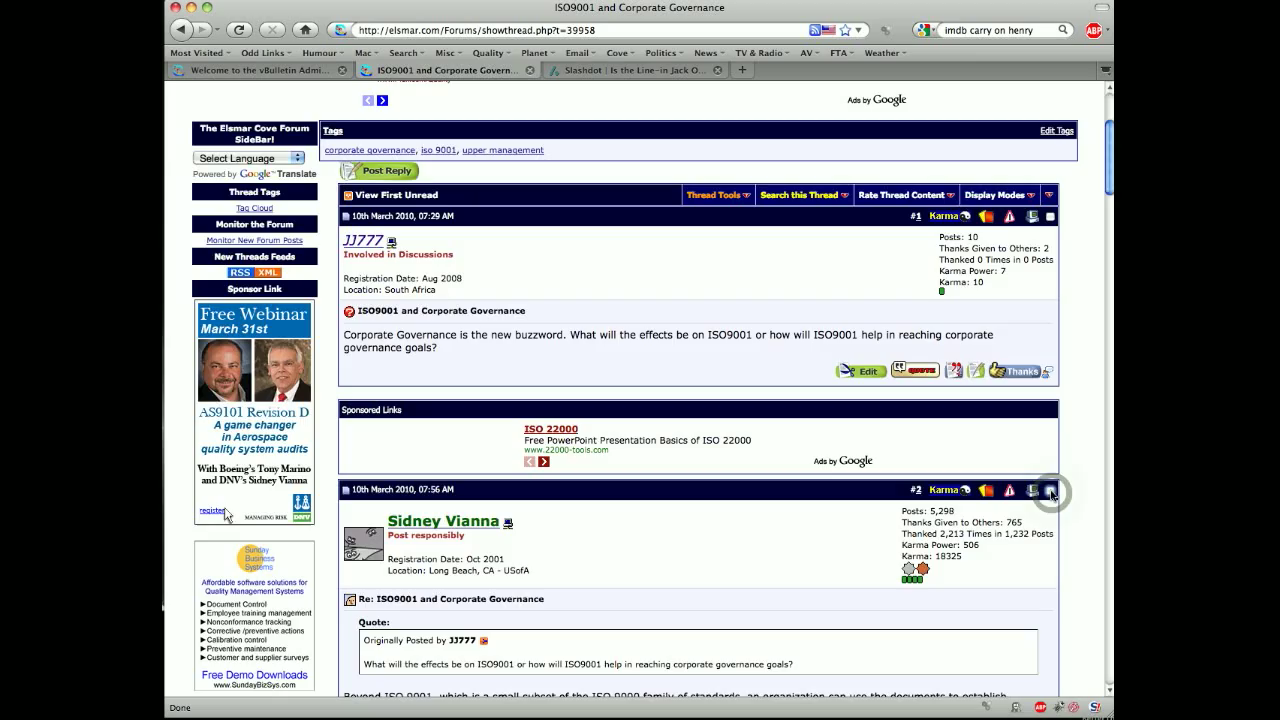
scroll(down, 3)
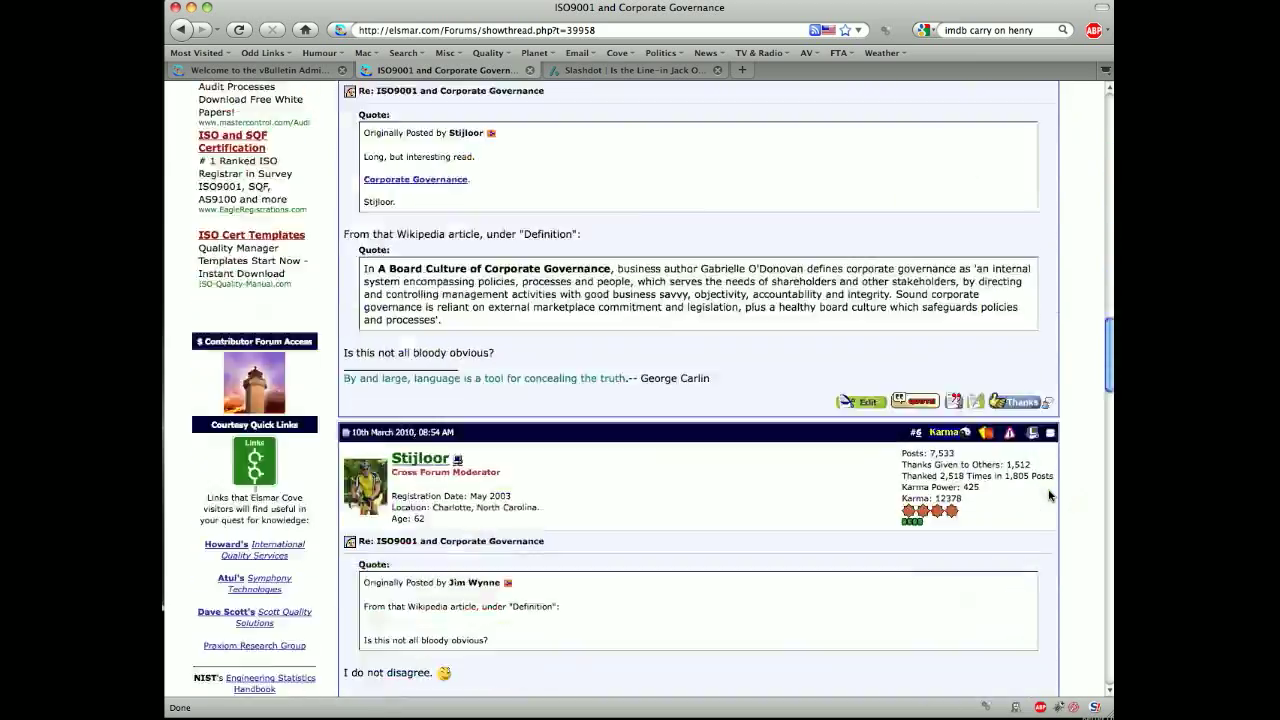
scroll(down, 3)
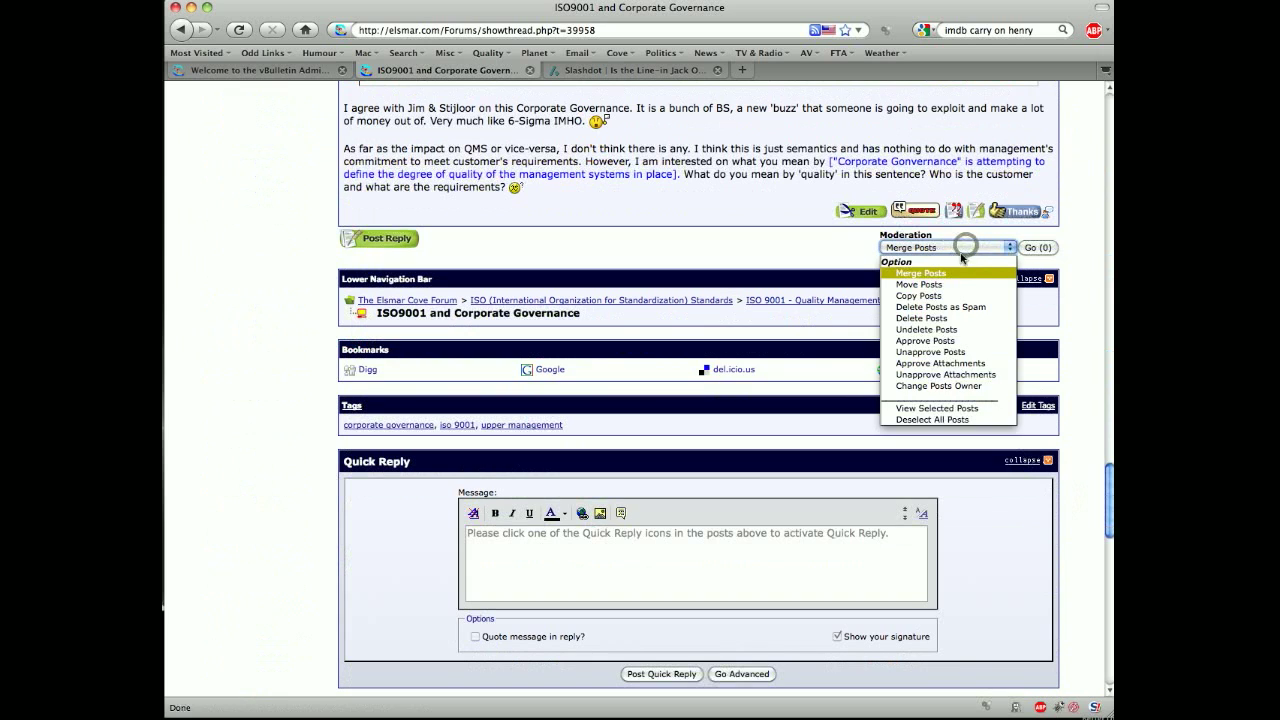
mouse_move(918, 296)
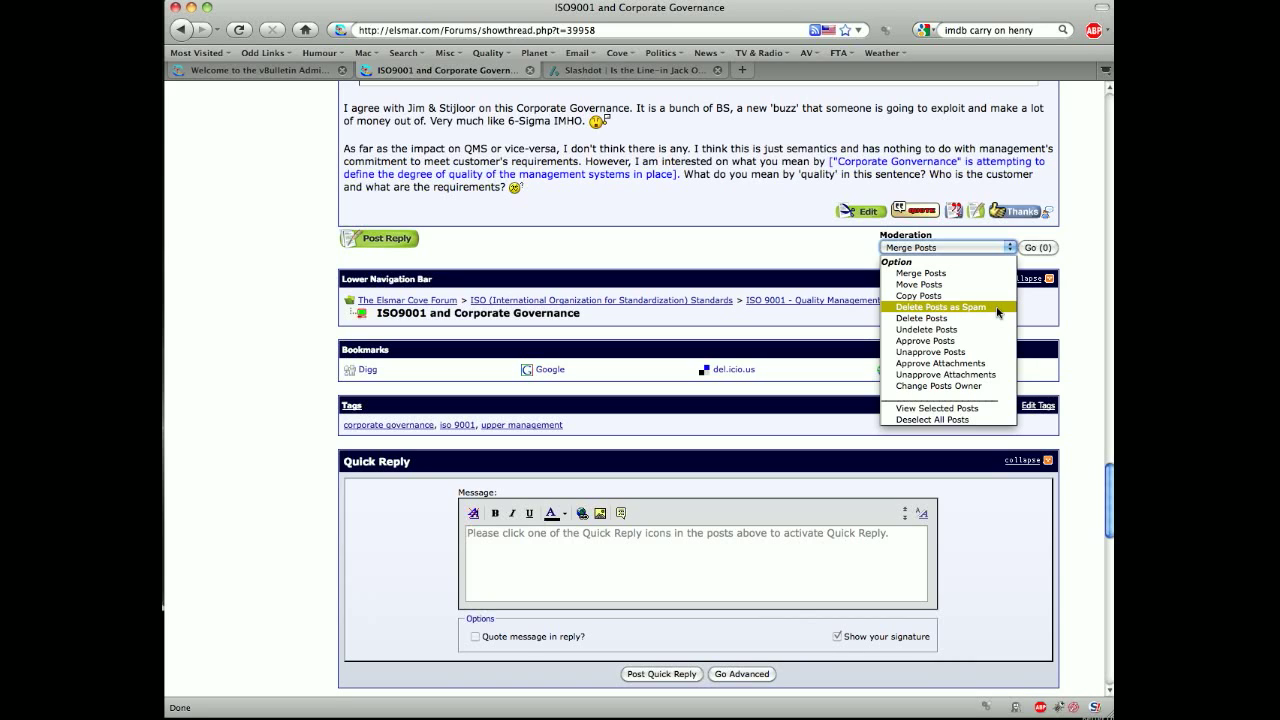
mouse_move(984, 308)
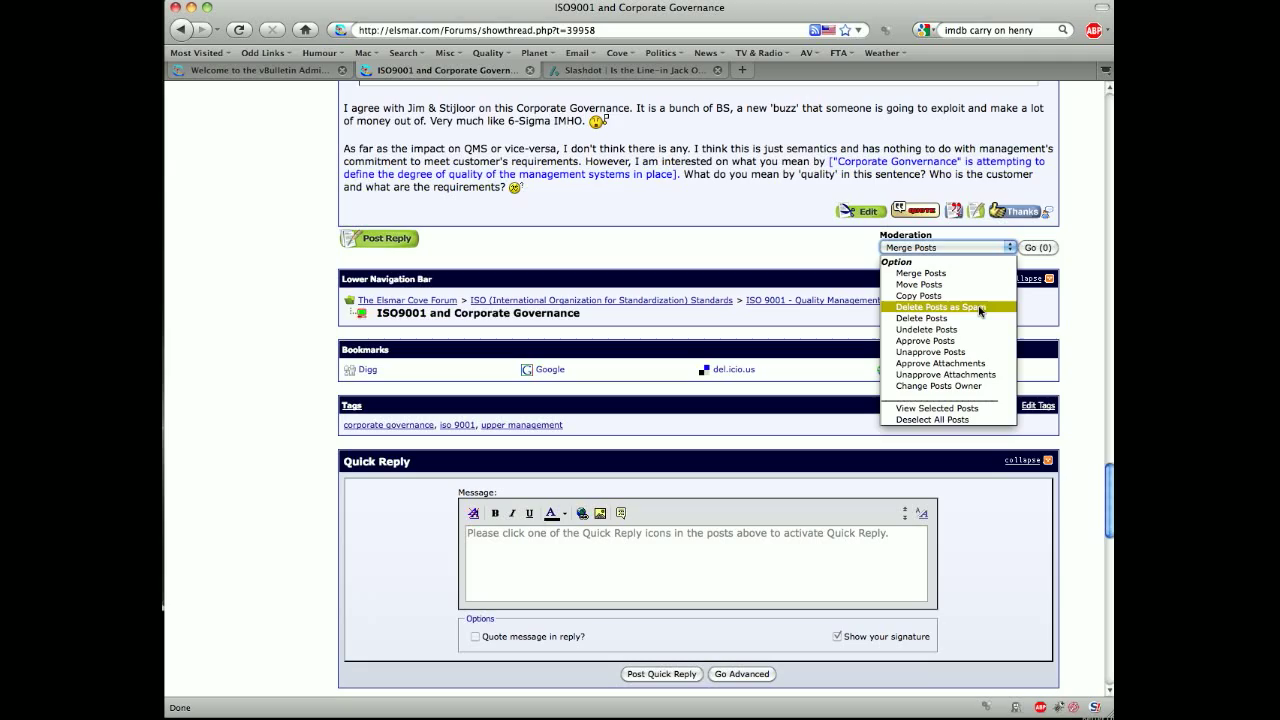
Step: Dismiss the post moderation list, review the Thread Tools menu with Moderation Tools, then close it
click(932, 420)
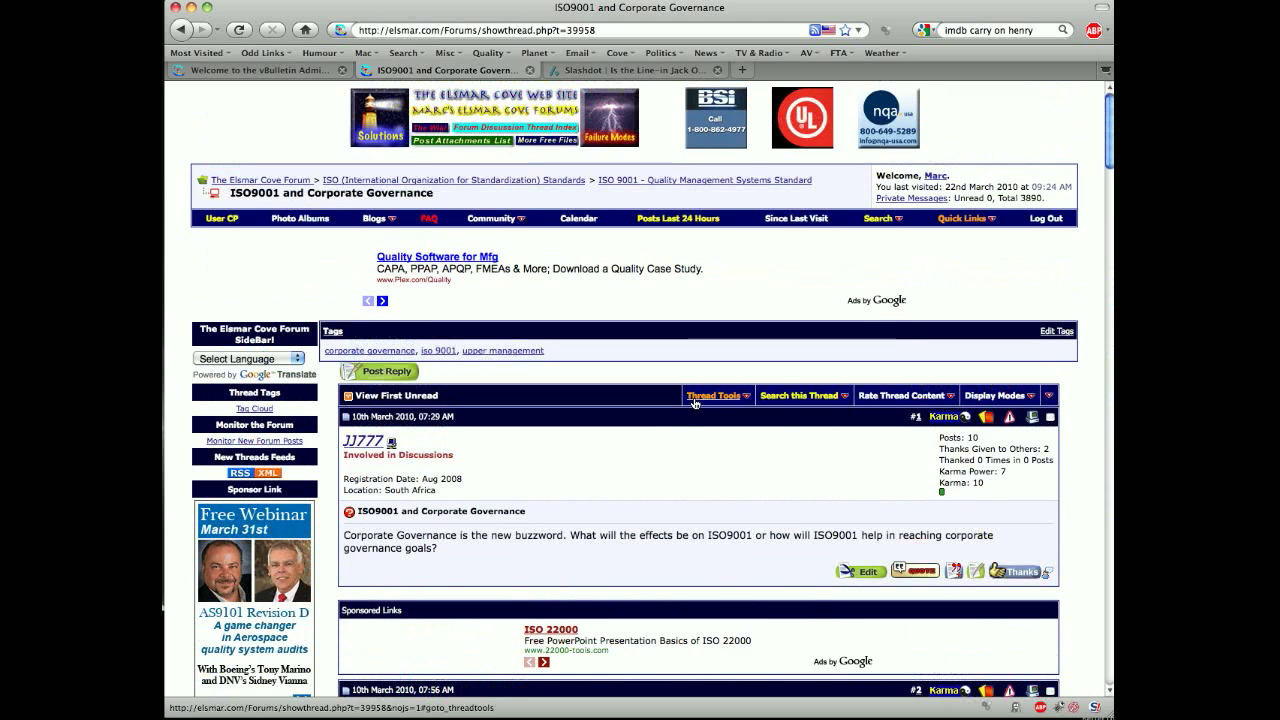
click(714, 396)
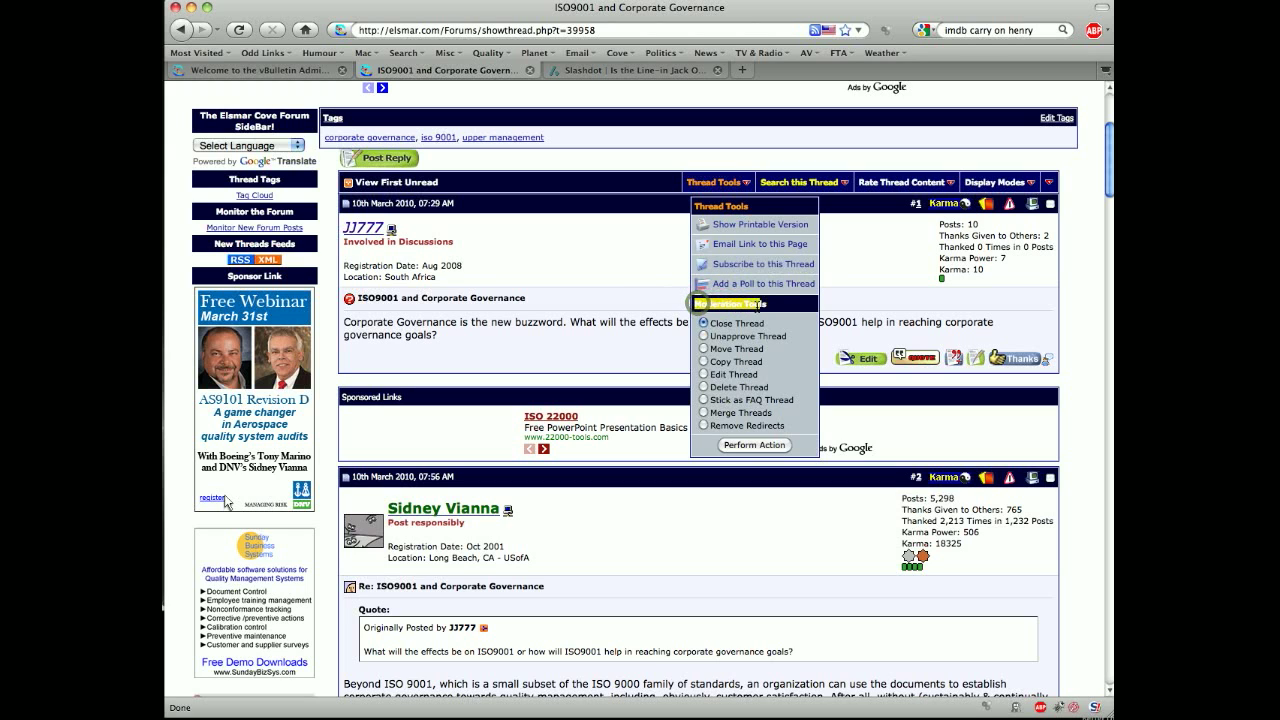
mouse_move(632, 292)
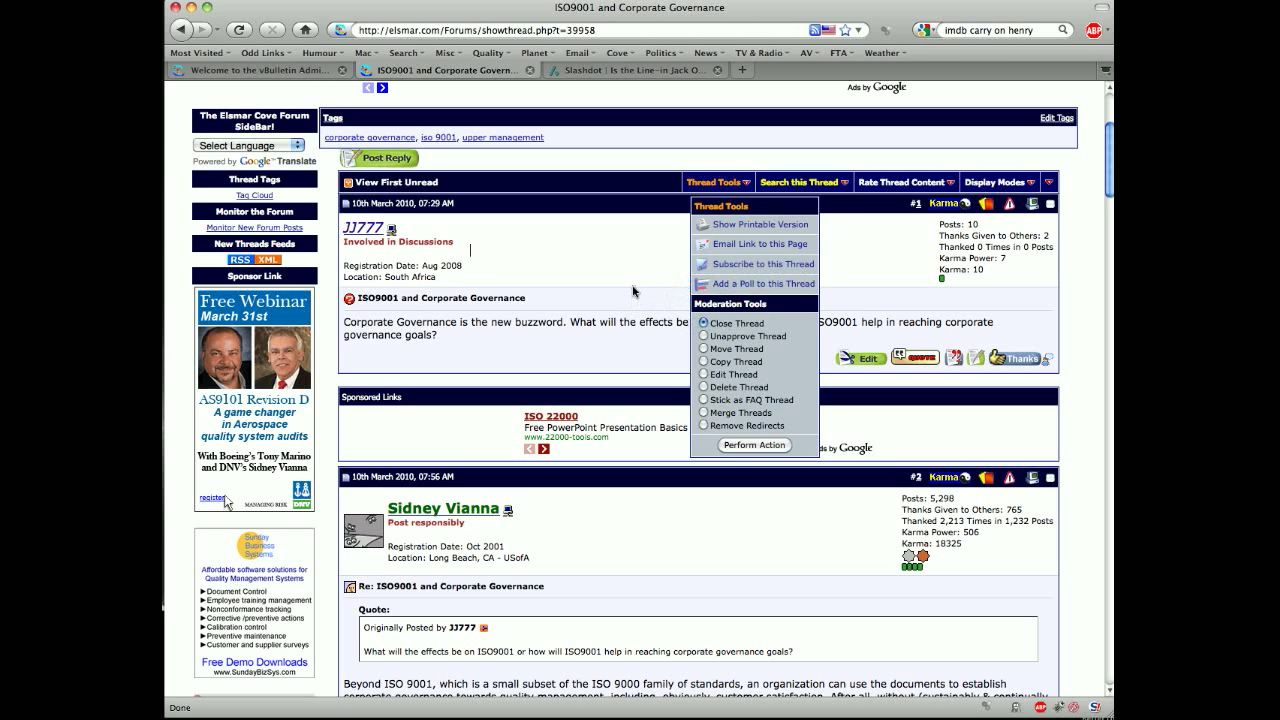
click(712, 182)
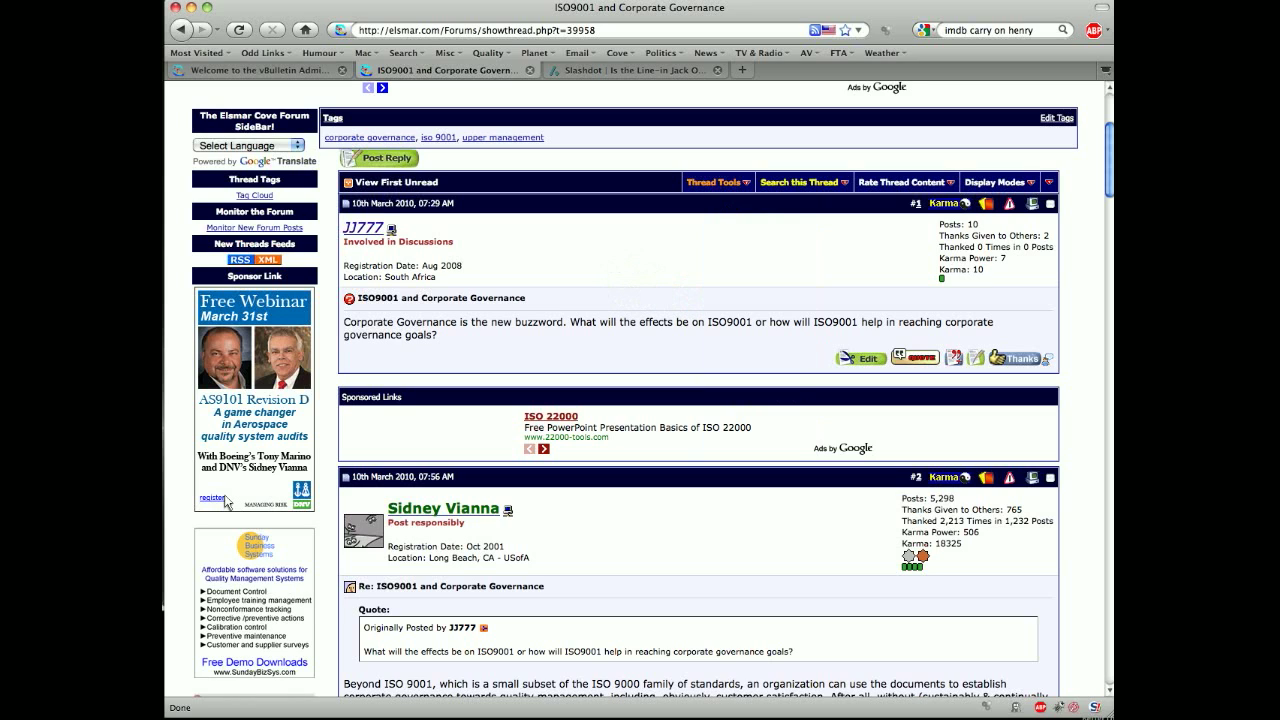
mouse_move(634, 290)
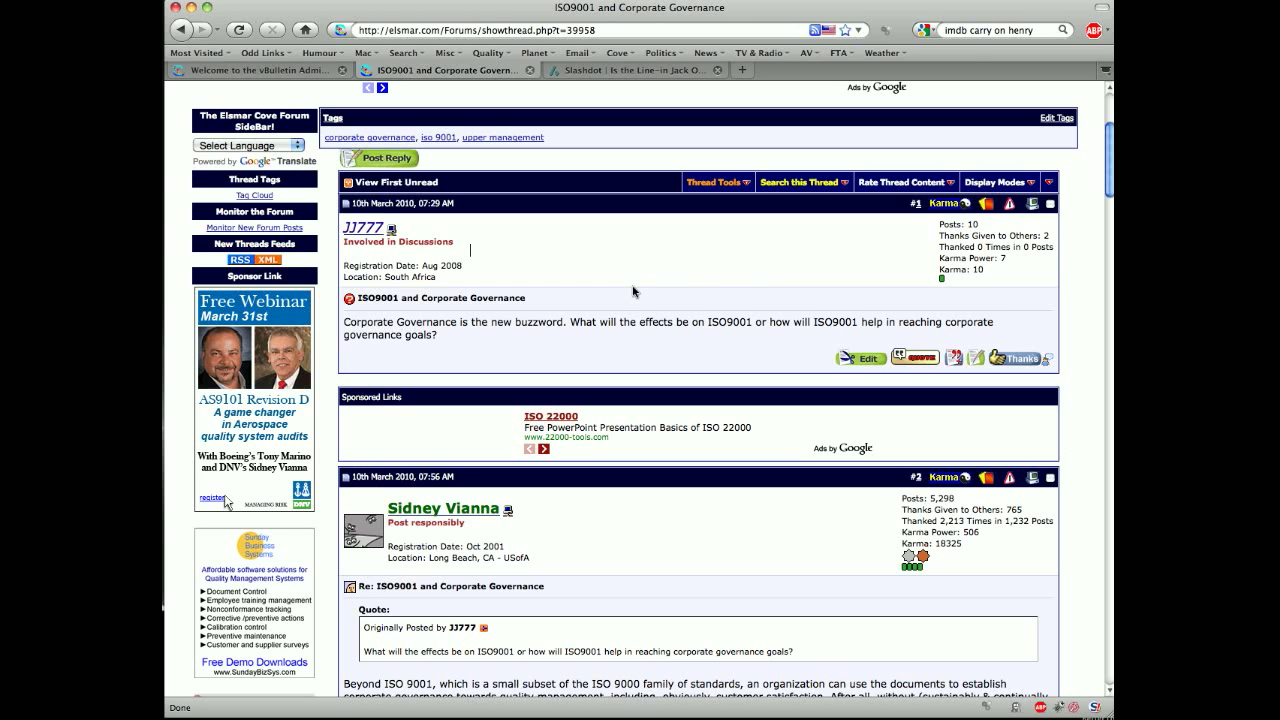
mouse_move(766, 290)
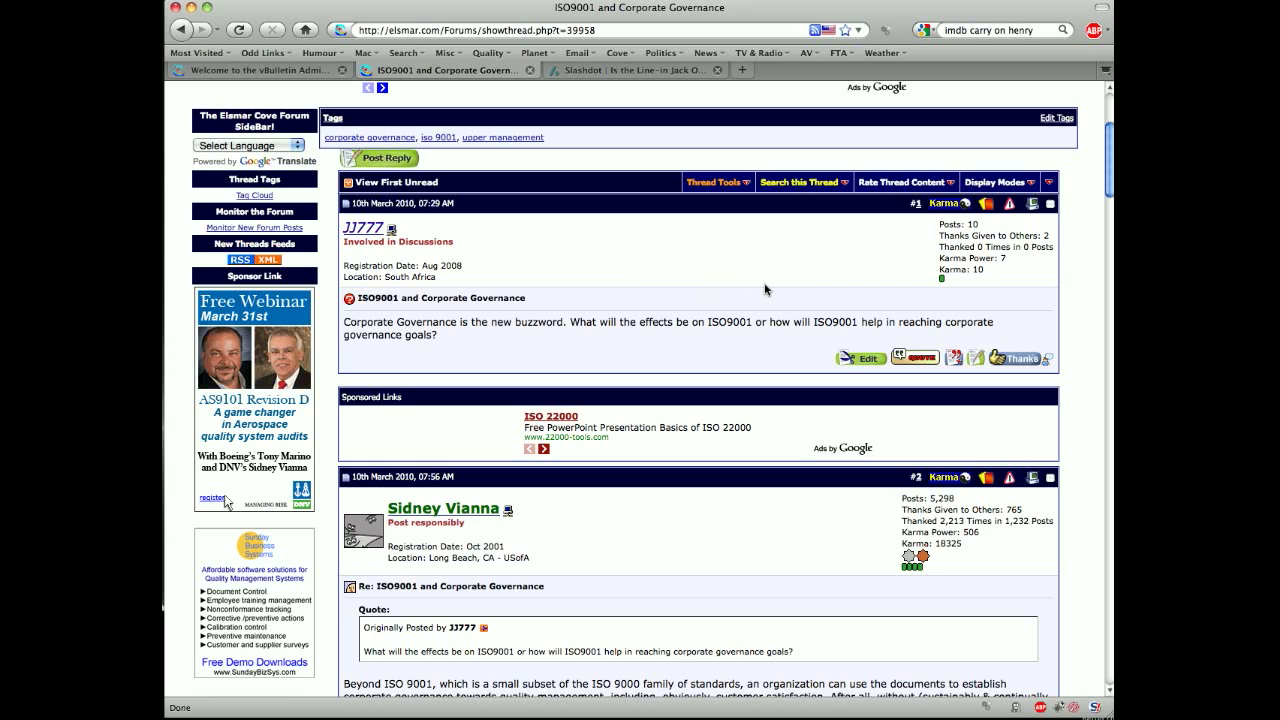
mouse_move(766, 272)
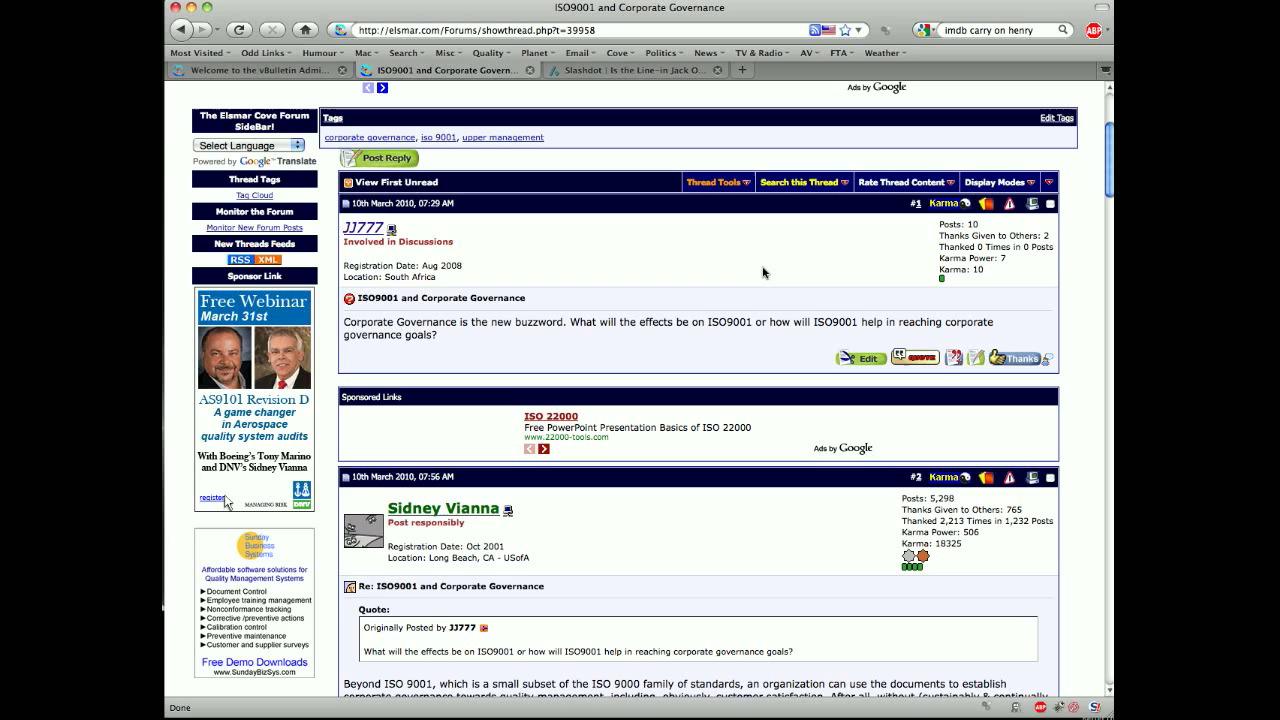